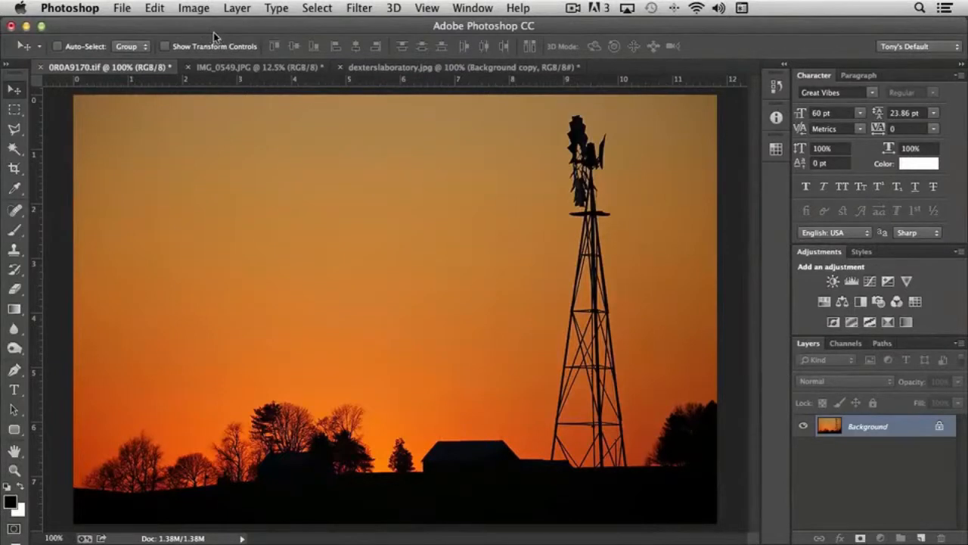
- Look through the Edit menu before duplicating the windmill photo's Background layer
click(154, 9)
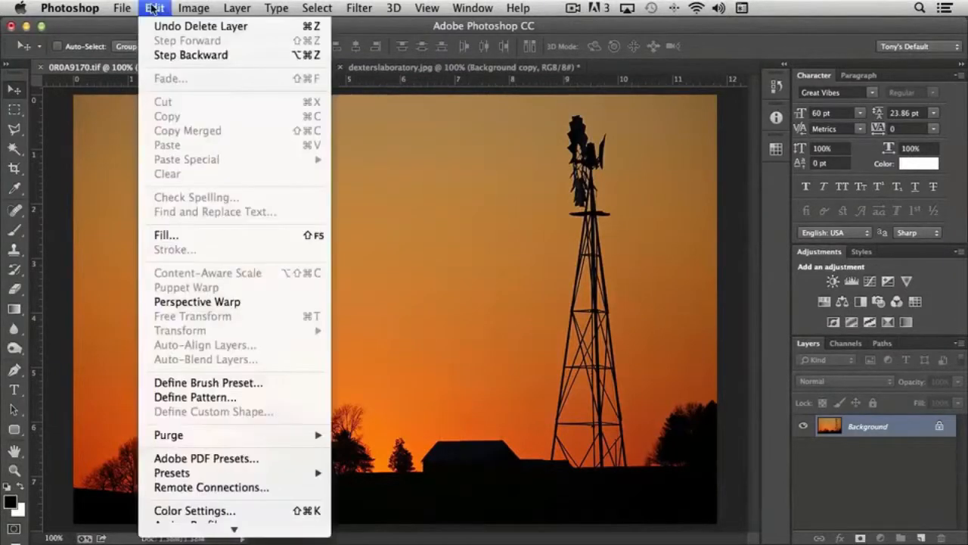
mouse_move(217, 334)
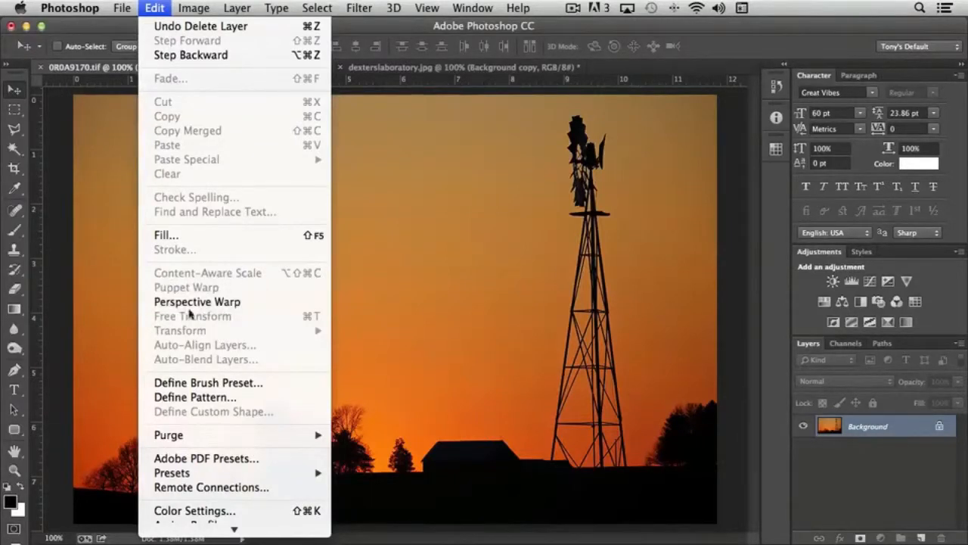
mouse_move(191, 326)
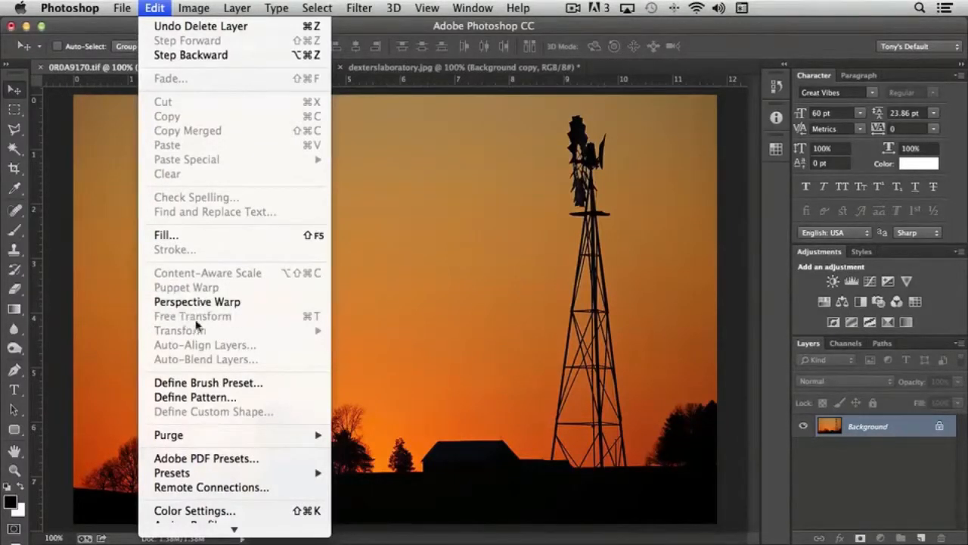
mouse_move(227, 334)
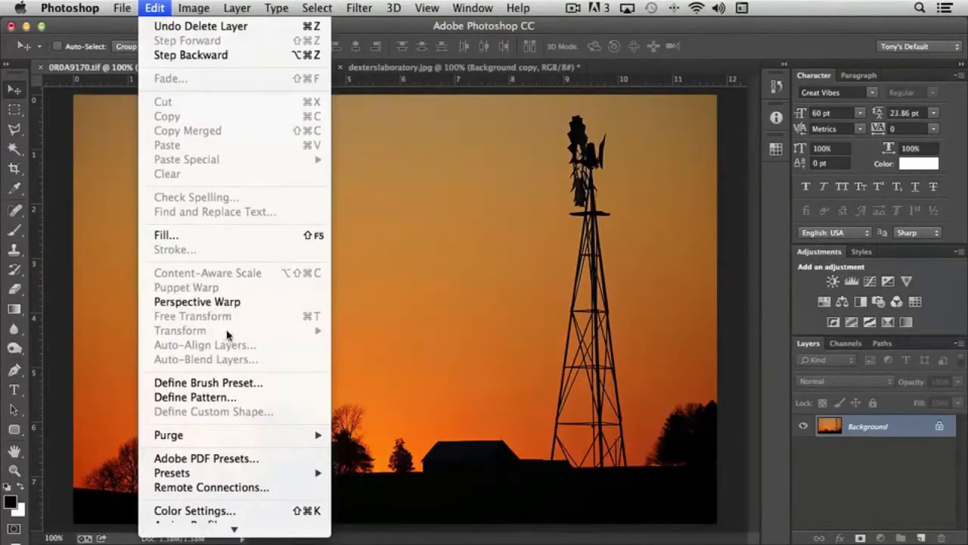
mouse_move(253, 275)
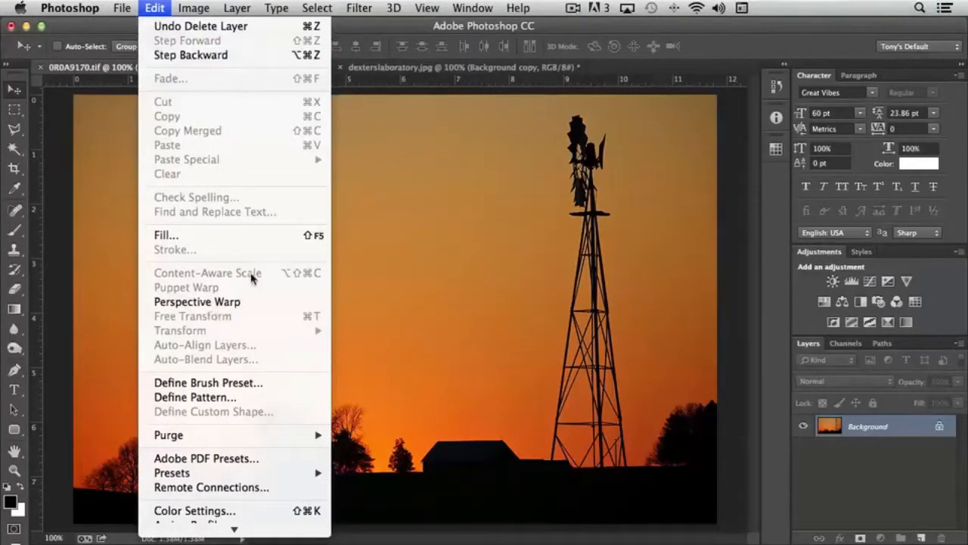
mouse_move(250, 278)
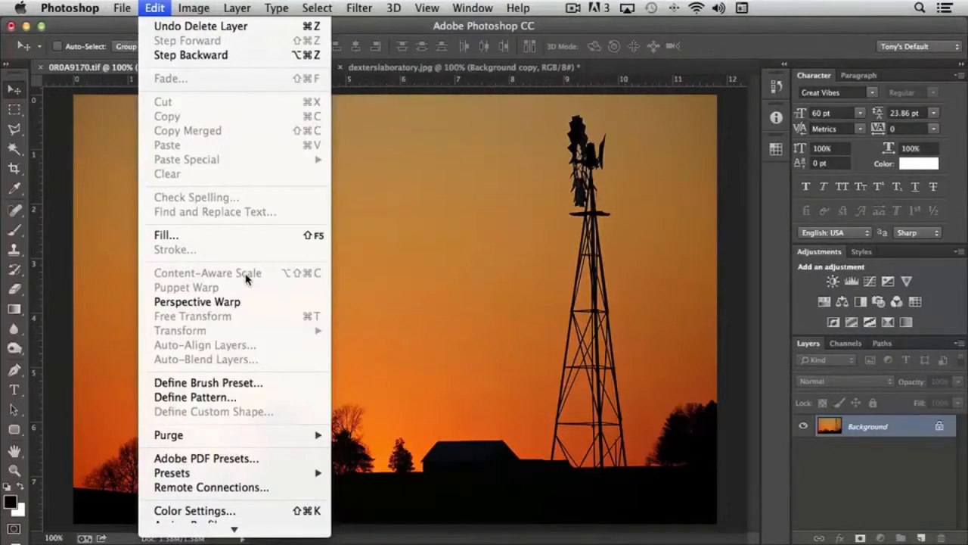
mouse_move(220, 276)
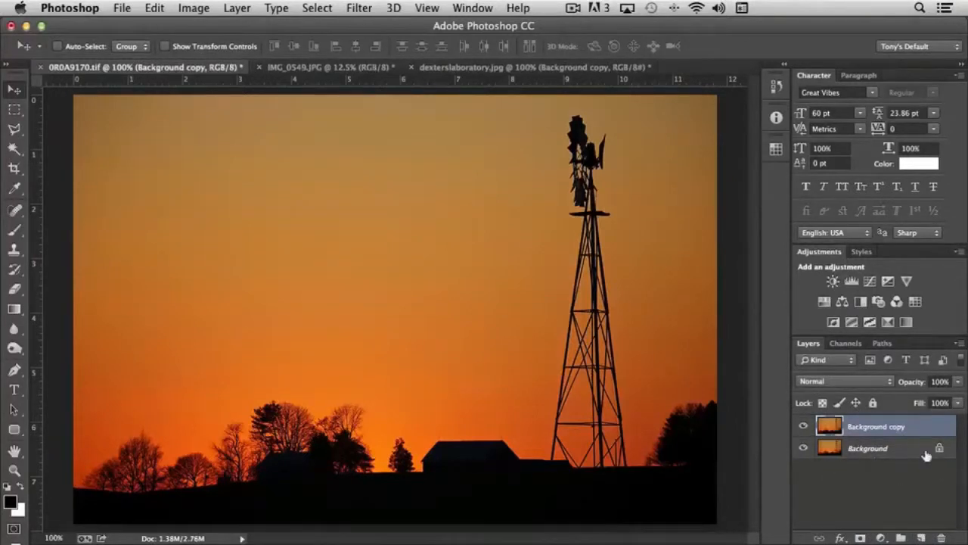
mouse_move(154, 11)
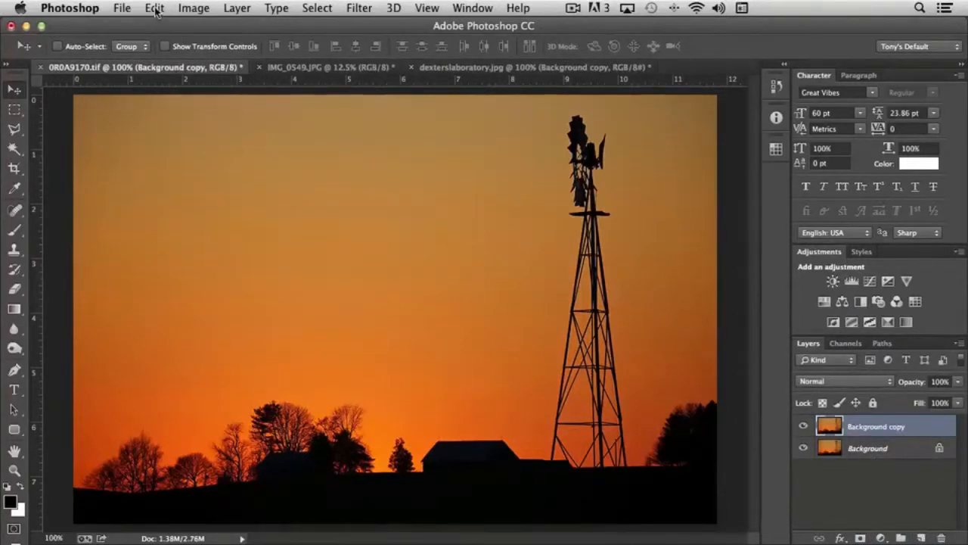
- Start Content-Aware Scale on the copied sunset layer from the Edit menu
click(155, 9)
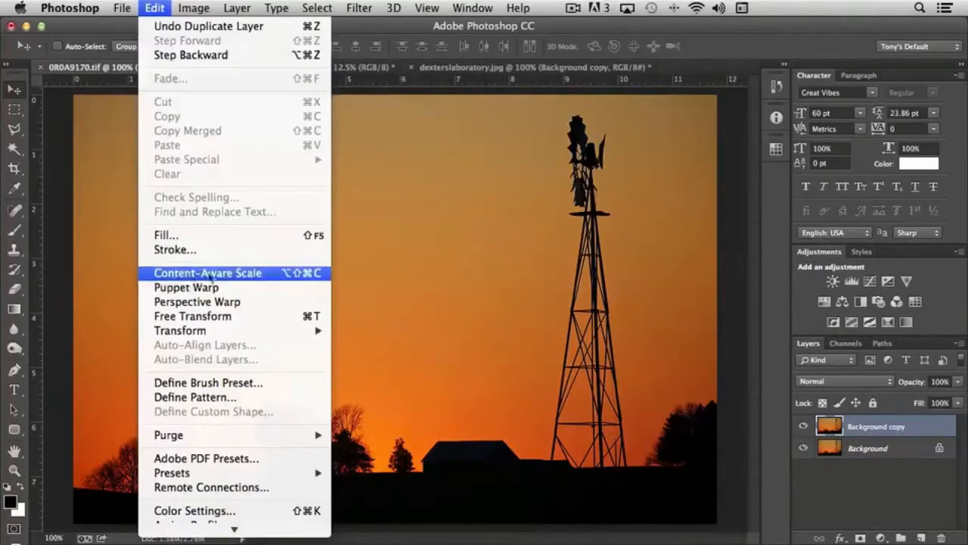
mouse_move(251, 278)
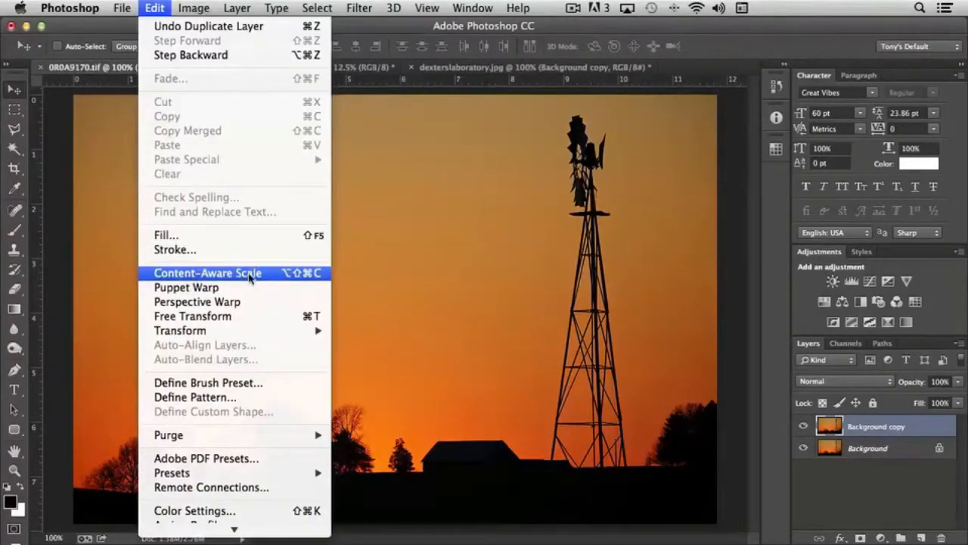
click(207, 272)
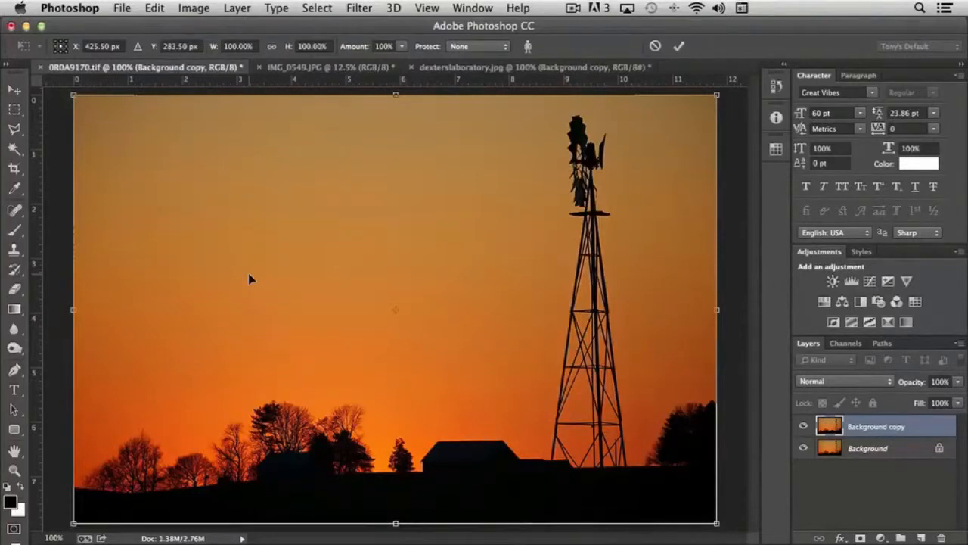
mouse_move(149, 320)
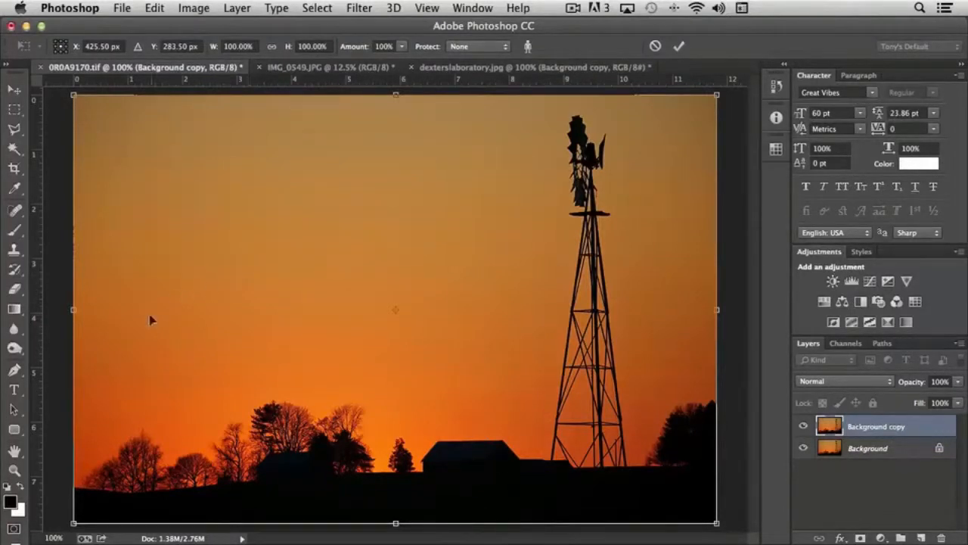
mouse_move(84, 321)
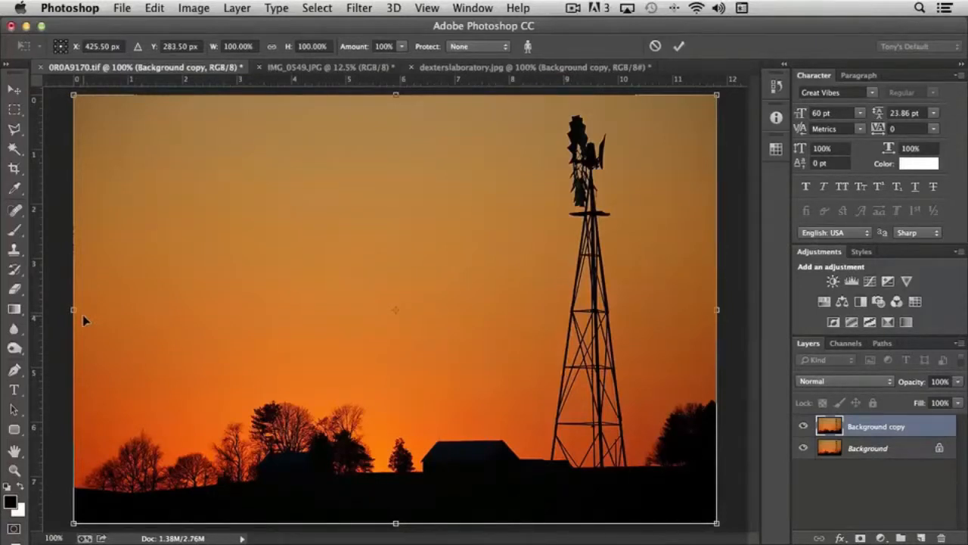
mouse_move(507, 321)
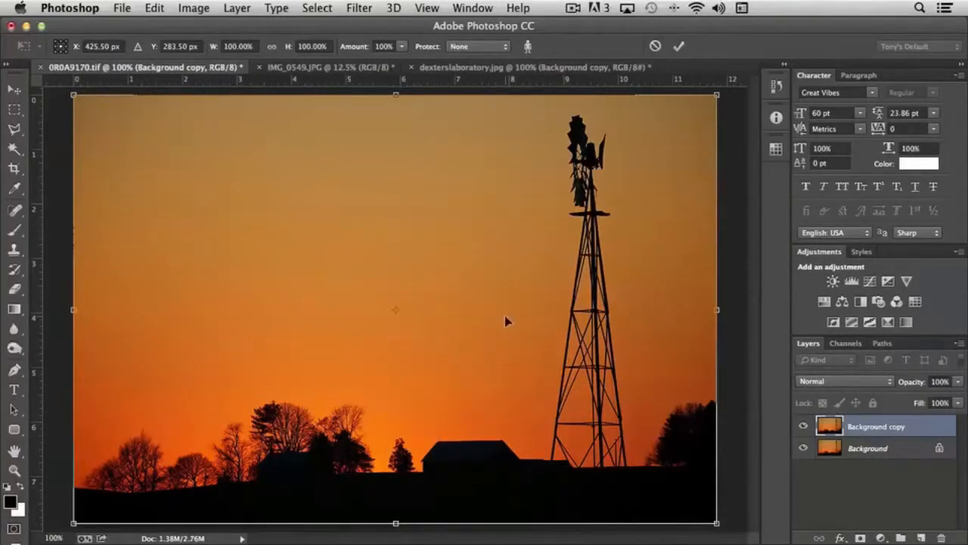
mouse_move(166, 345)
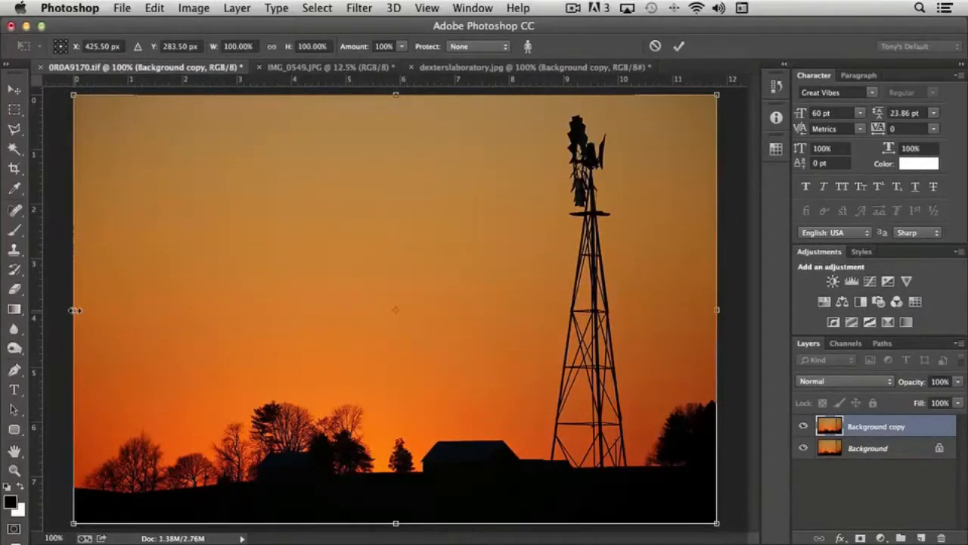
- Squeeze the copied sunset layer from its left edge down through 90%, 85%, 81% to just under 80% width
drag(75, 310, 103, 316)
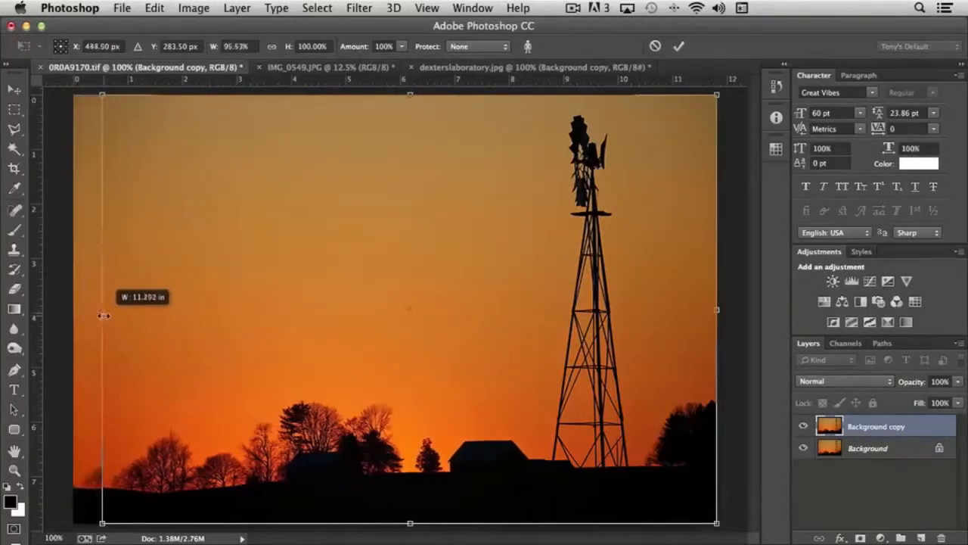
drag(102, 317, 124, 318)
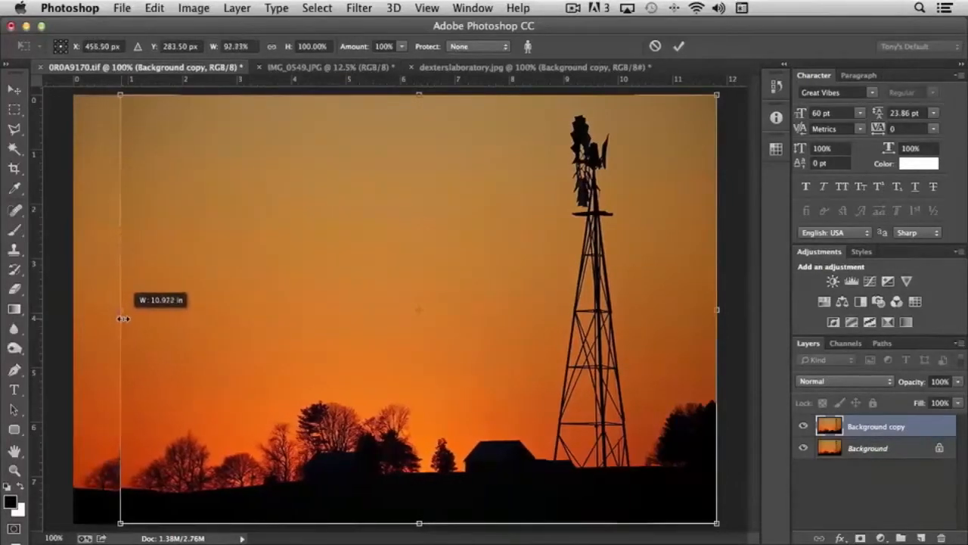
drag(121, 318, 133, 318)
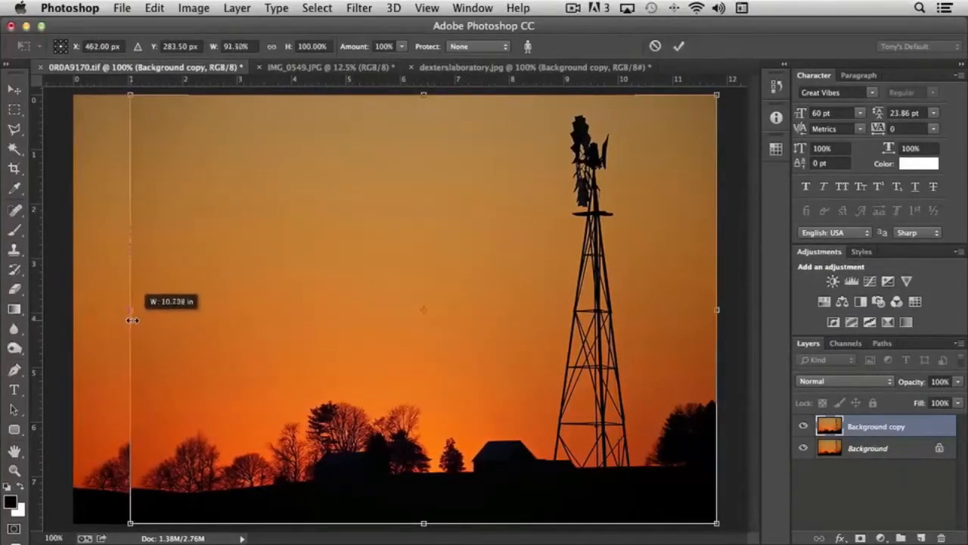
drag(133, 320, 139, 310)
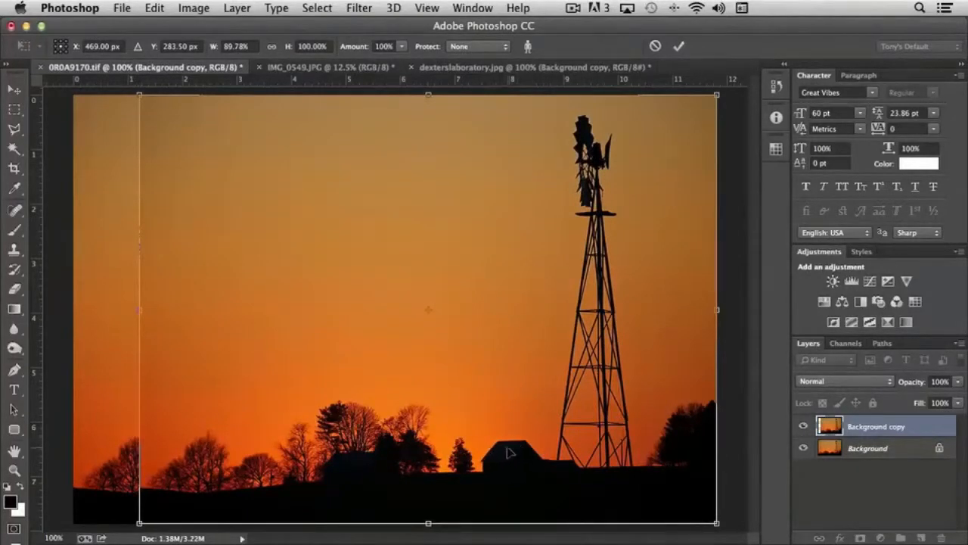
mouse_move(524, 401)
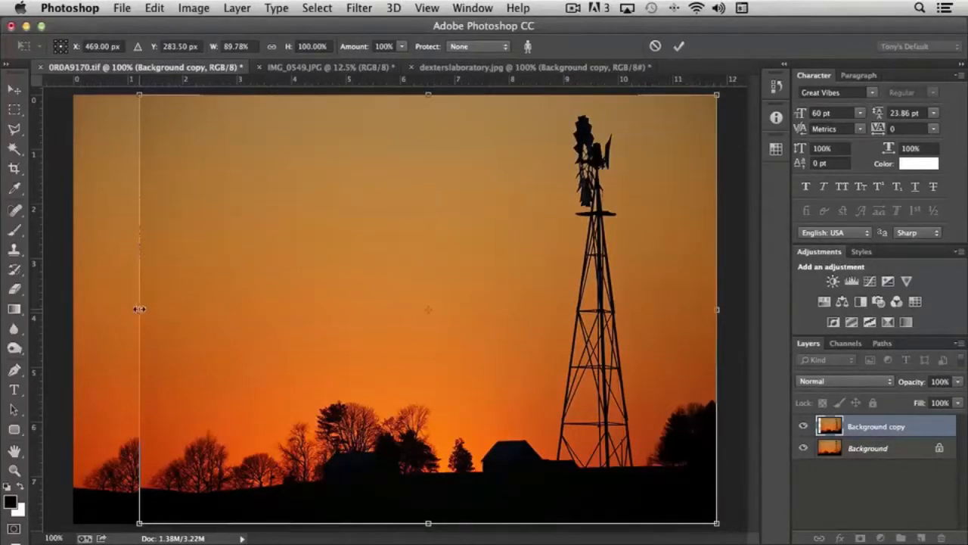
drag(139, 309, 160, 312)
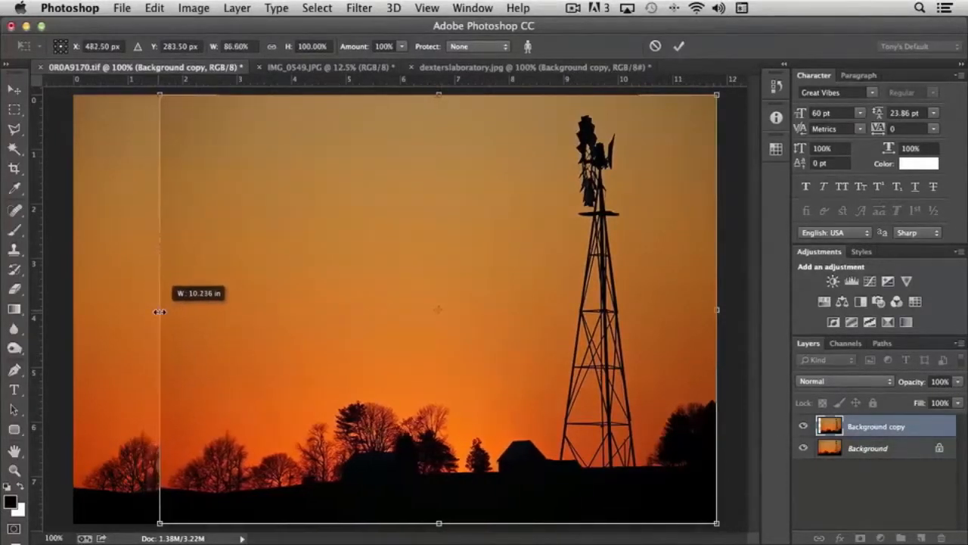
drag(160, 311, 173, 315)
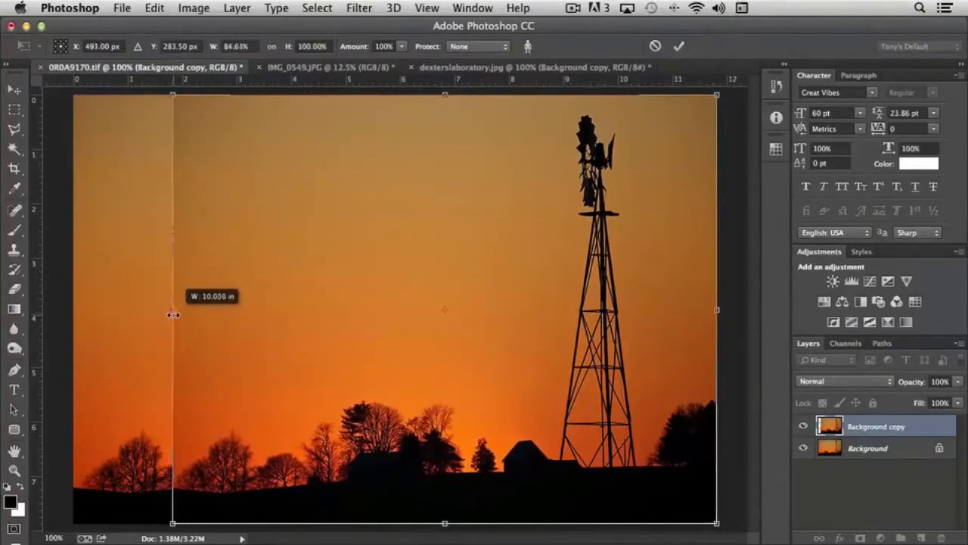
drag(173, 316, 181, 318)
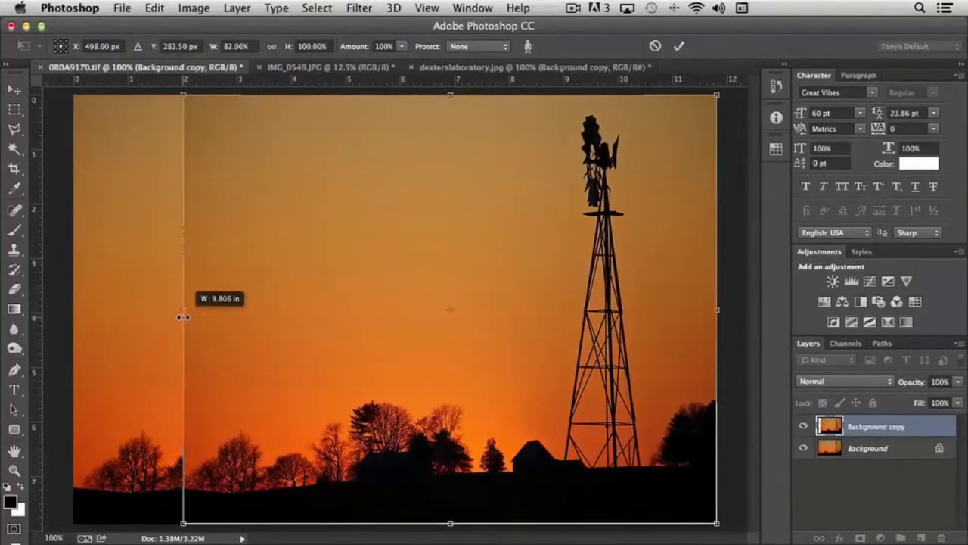
drag(183, 316, 185, 317)
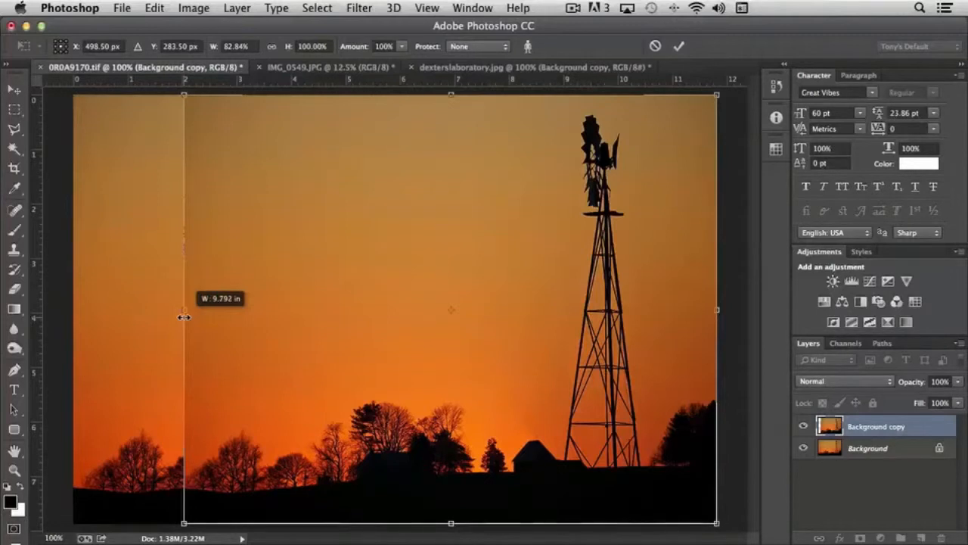
drag(185, 309, 195, 318)
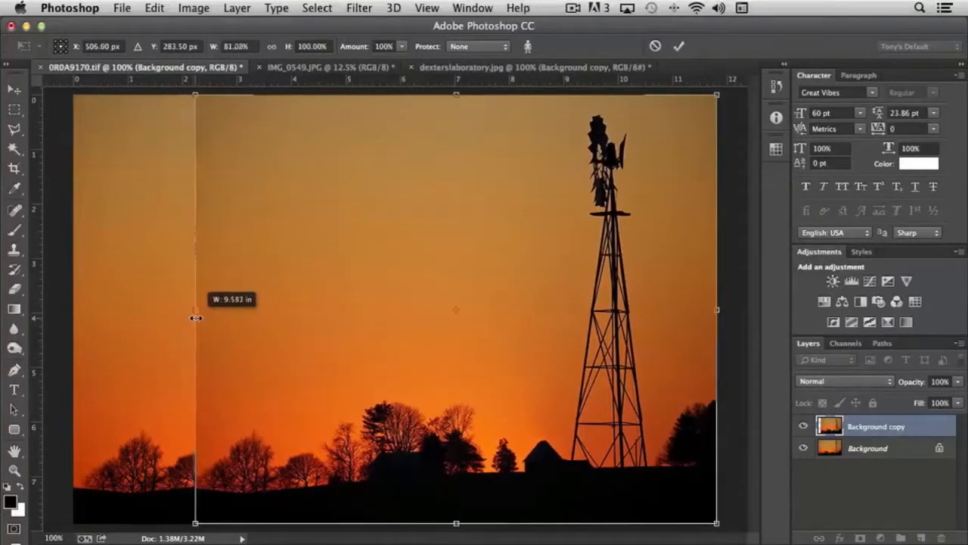
drag(198, 317, 204, 317)
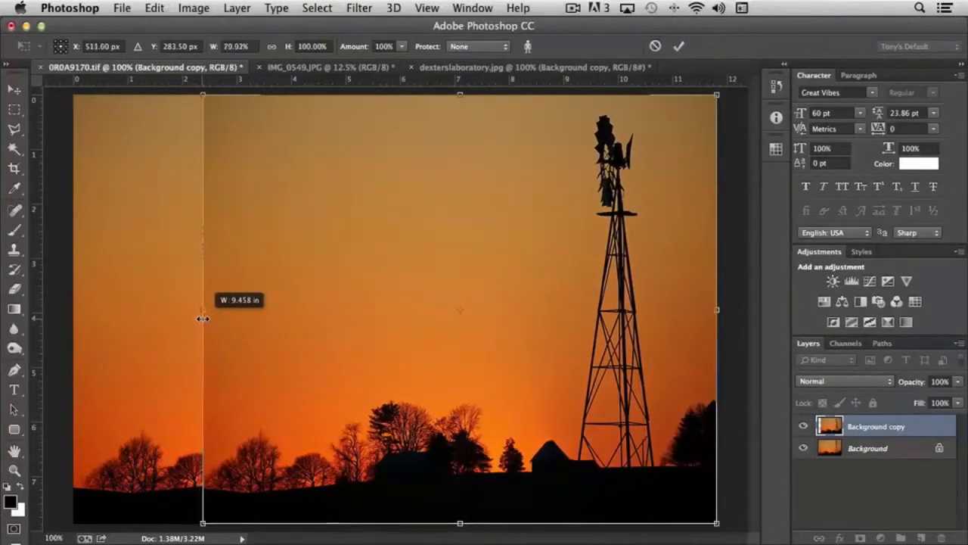
drag(203, 318, 209, 317)
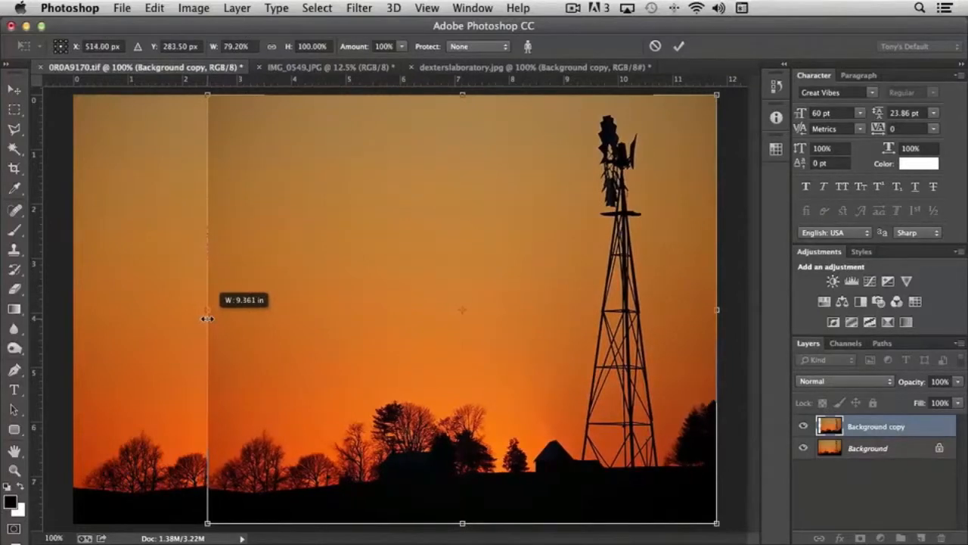
drag(210, 318, 208, 317)
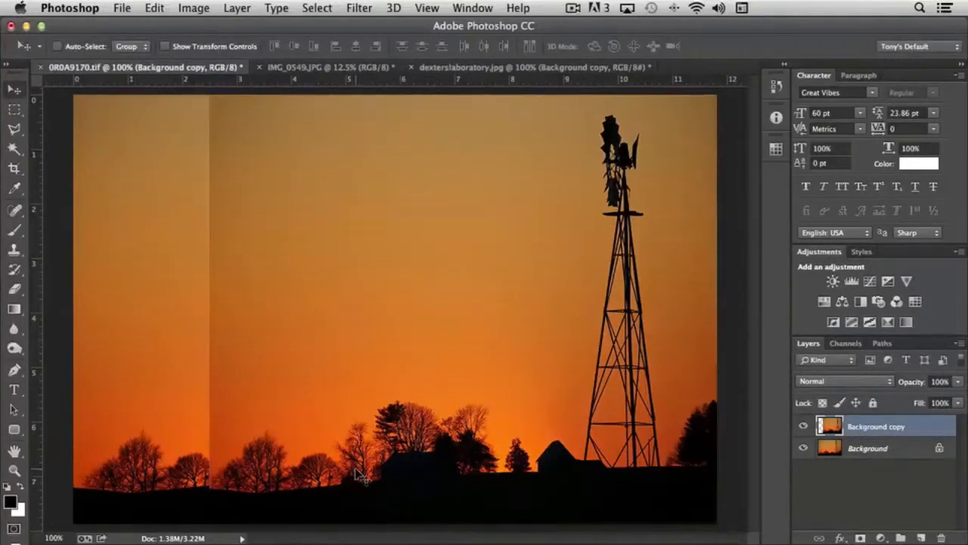
click(804, 427)
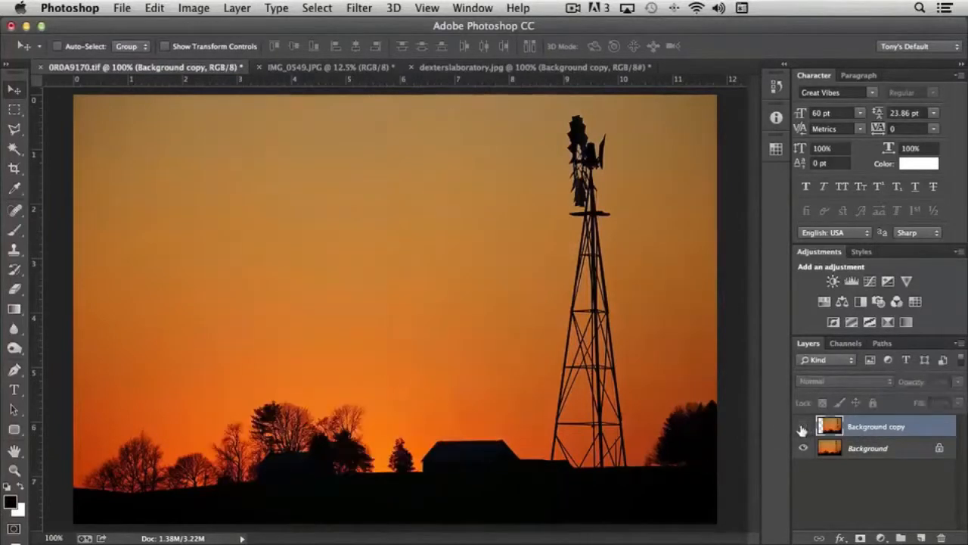
click(802, 427)
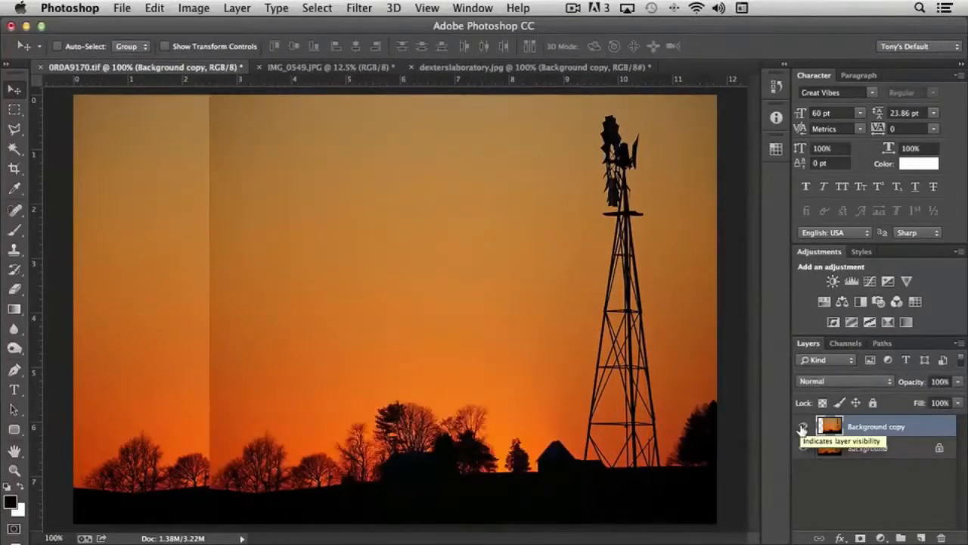
click(802, 429)
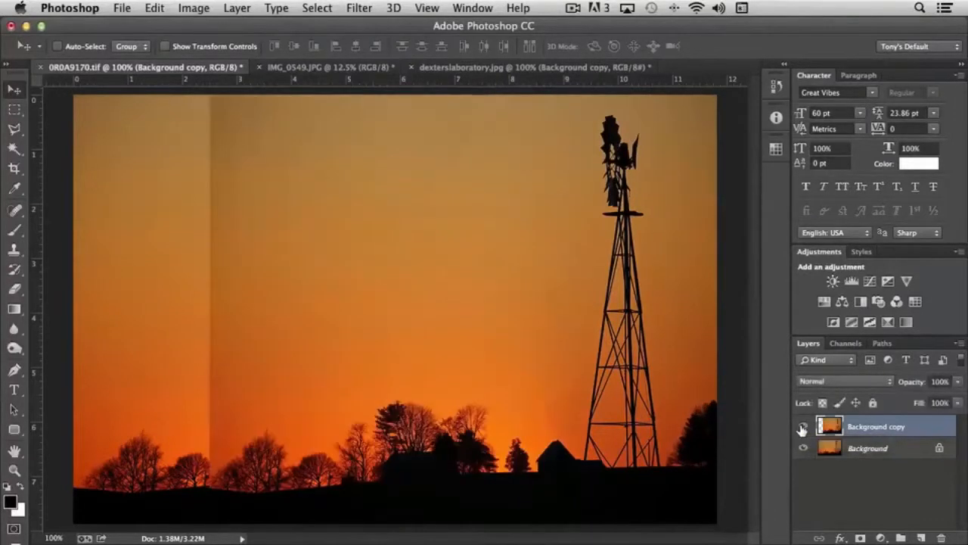
click(802, 427)
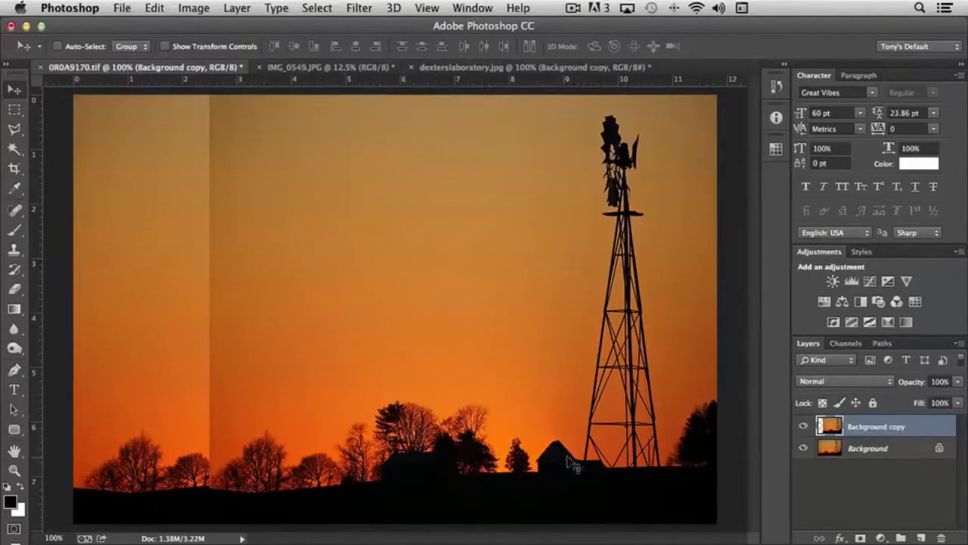
mouse_move(699, 442)
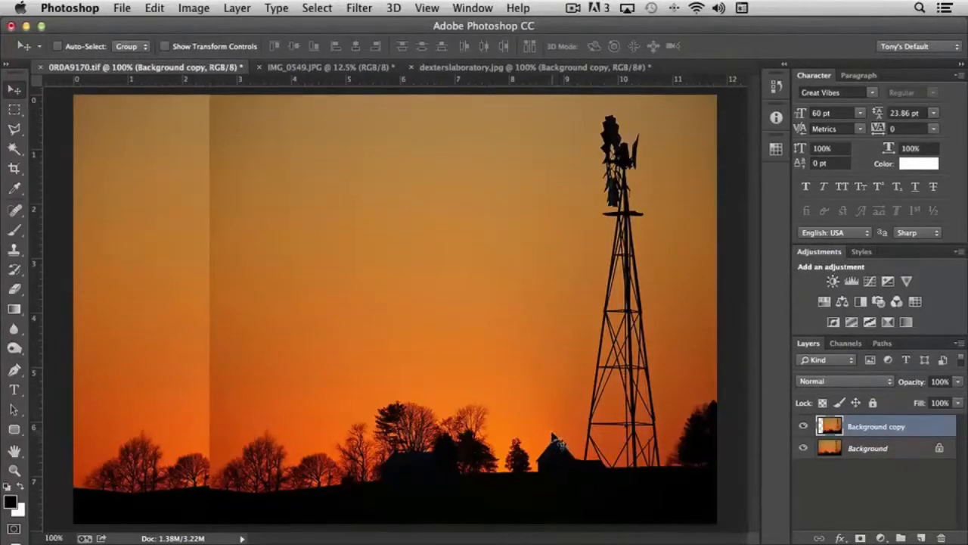
mouse_move(554, 437)
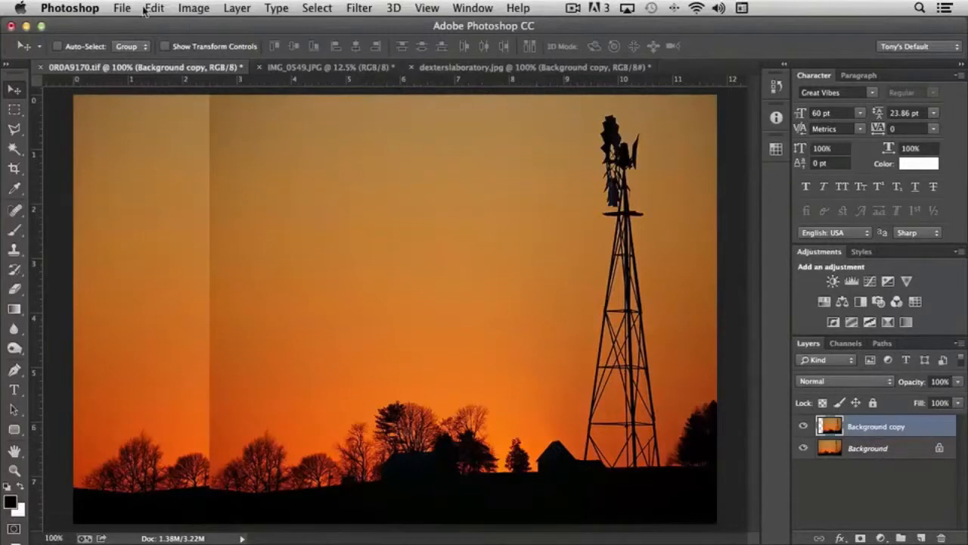
click(155, 9)
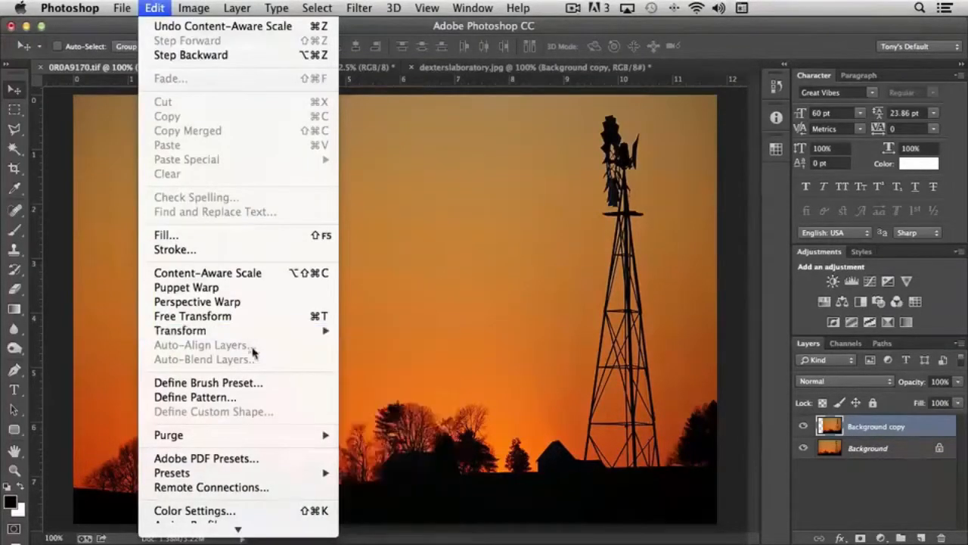
mouse_move(401, 265)
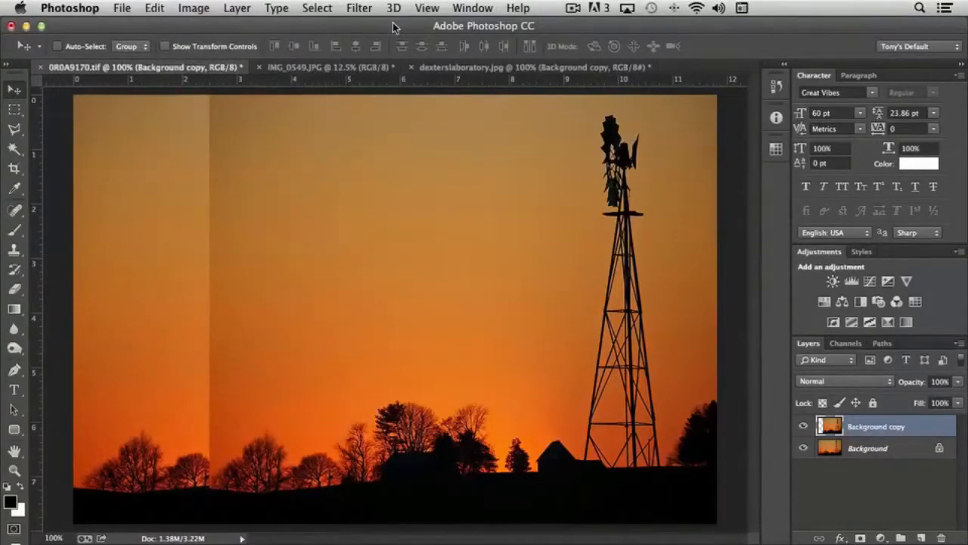
click(325, 66)
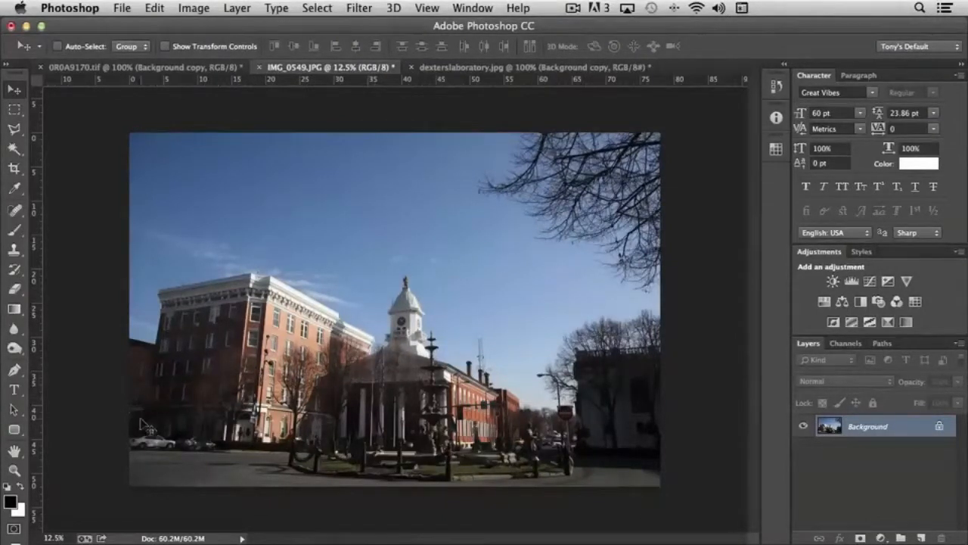
mouse_move(184, 371)
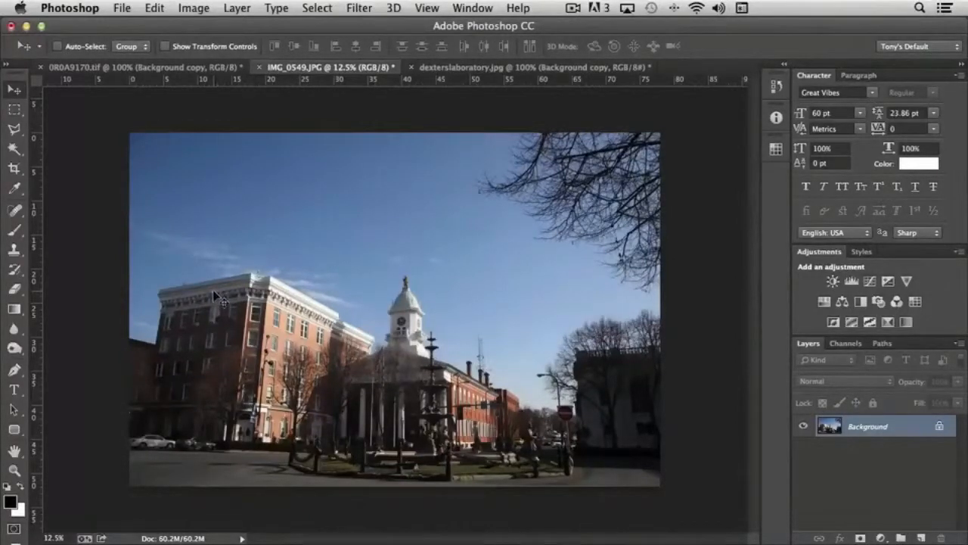
mouse_move(227, 181)
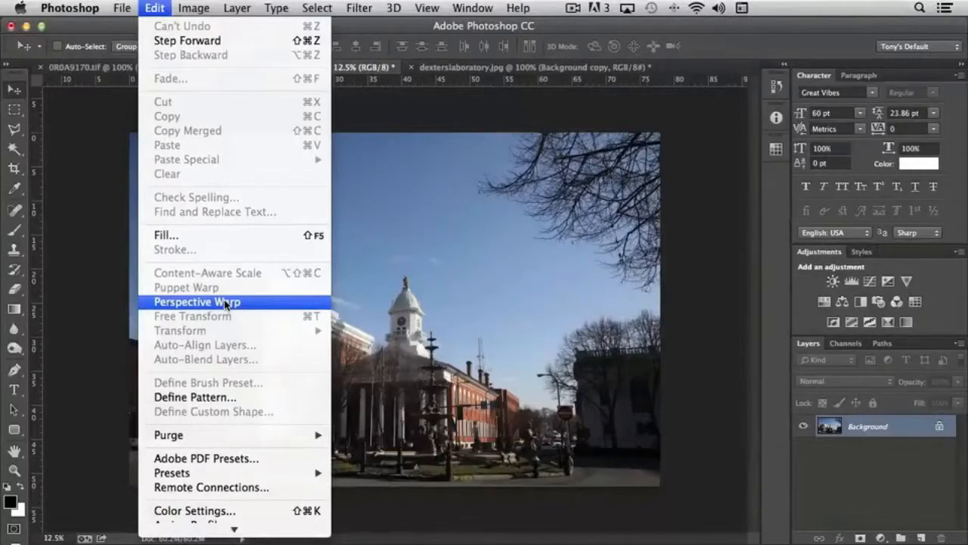
- Start Perspective Warp and lay a plane over the brick building, fitted to its roofline
click(197, 301)
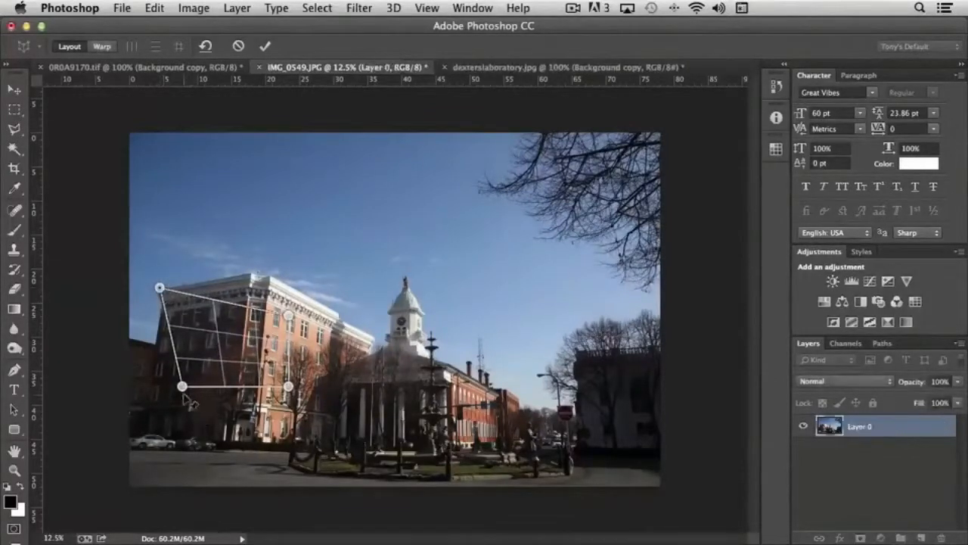
drag(182, 387, 135, 436)
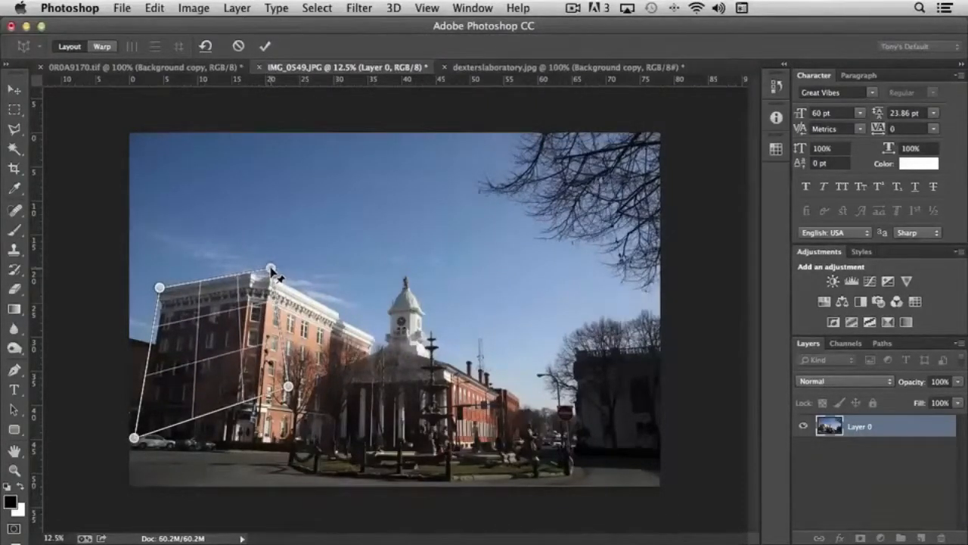
drag(275, 273, 269, 269)
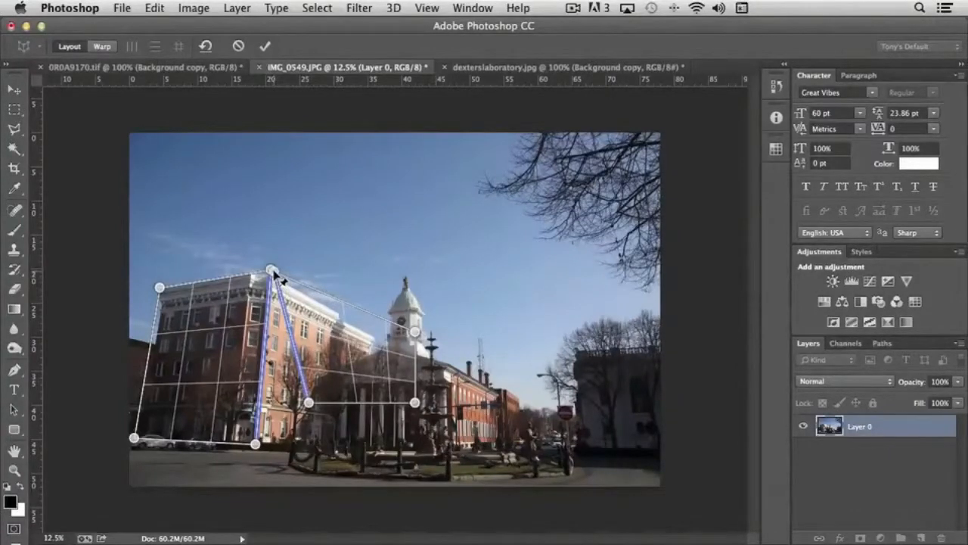
- Extend a second joined plane over the courthouse front and align it with the facade
drag(270, 270, 270, 269)
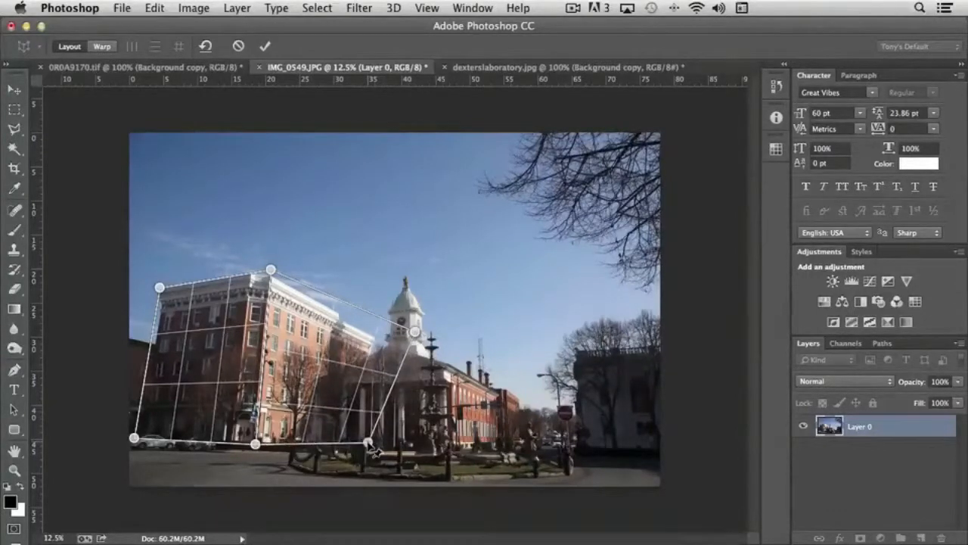
drag(411, 331, 370, 336)
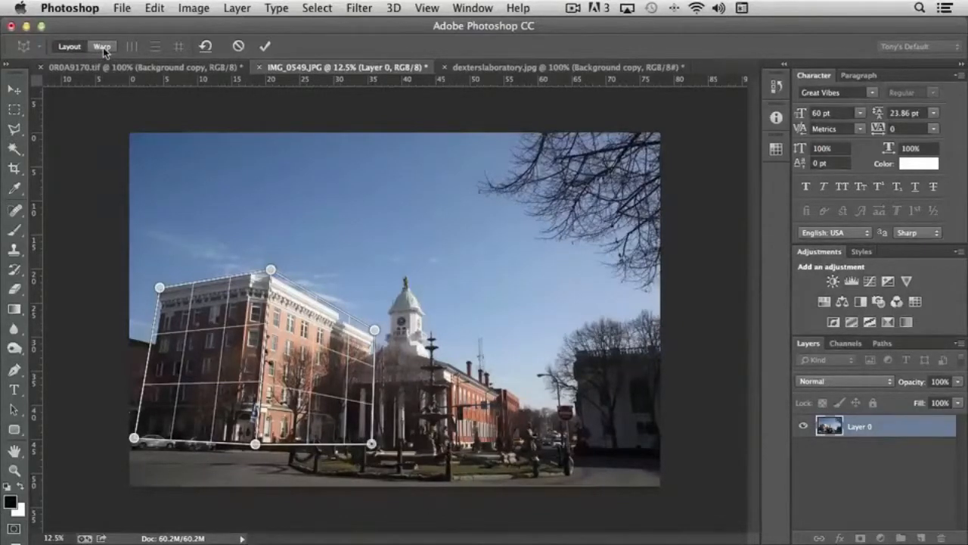
mouse_move(101, 45)
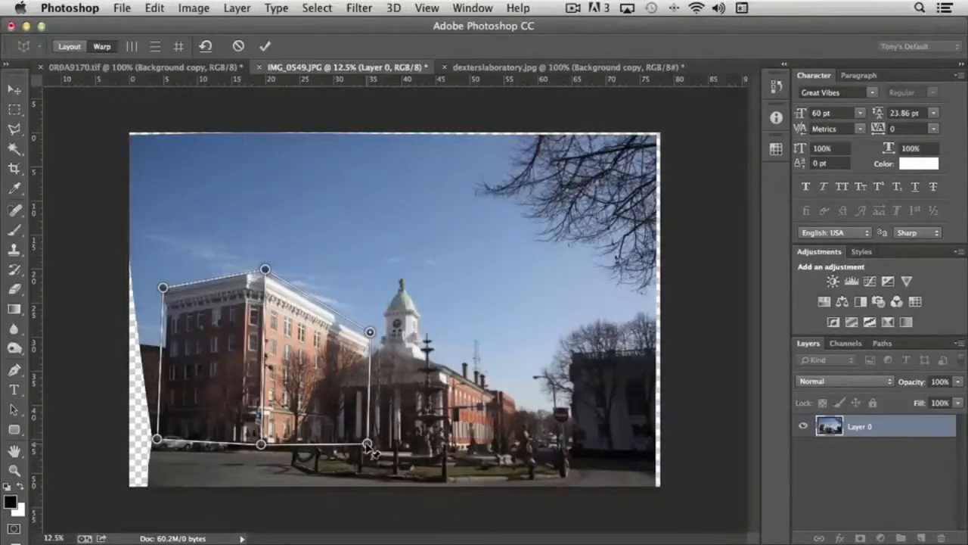
- Commit the Perspective Warp so the courthouse walls stand upright
click(265, 46)
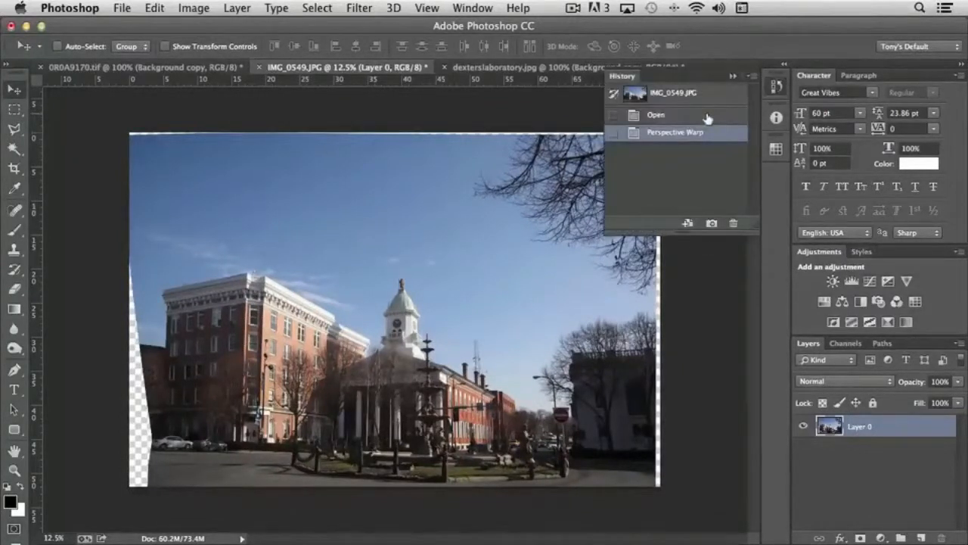
click(656, 115)
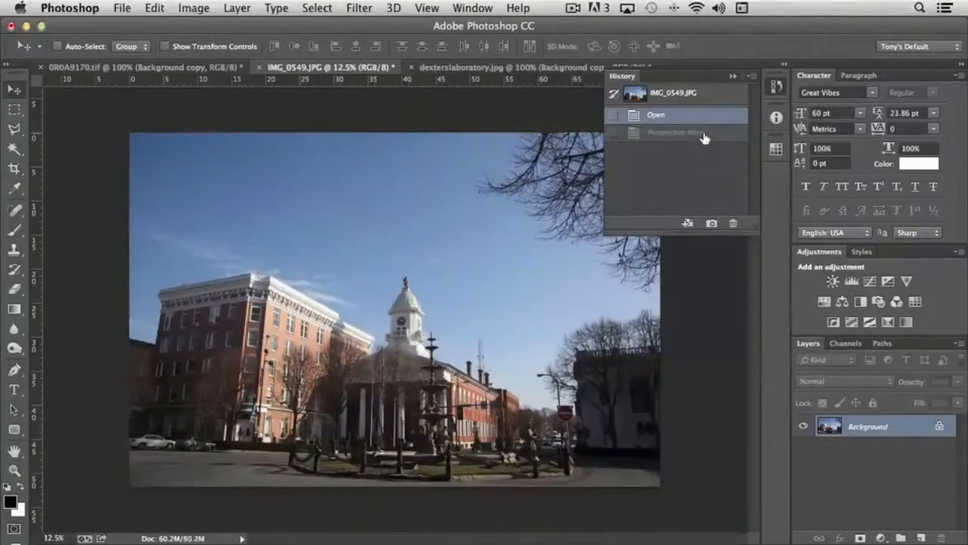
click(673, 133)
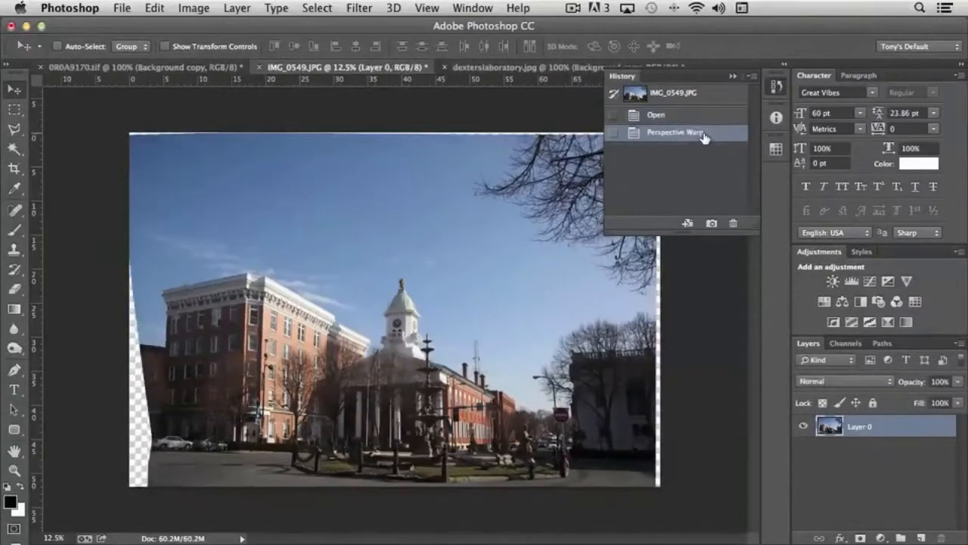
click(655, 115)
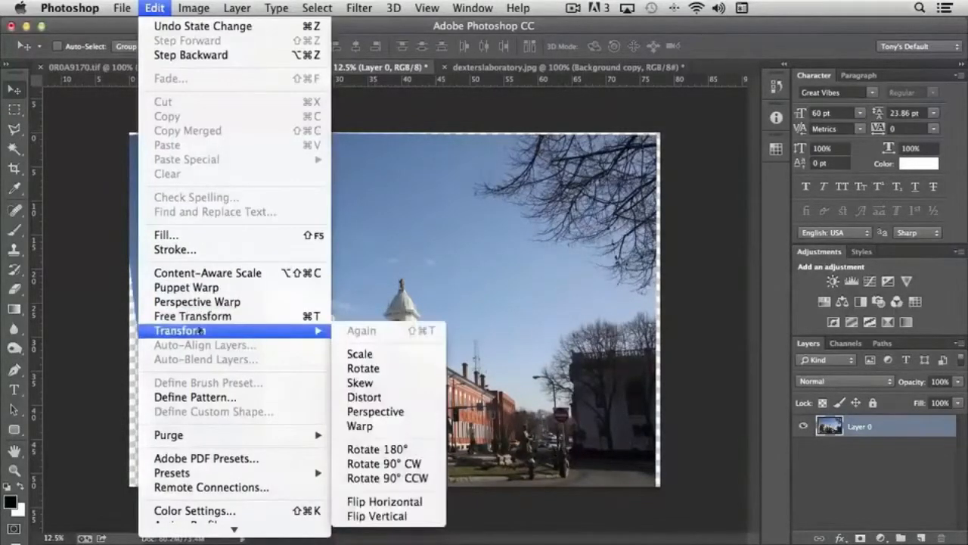
mouse_move(192, 316)
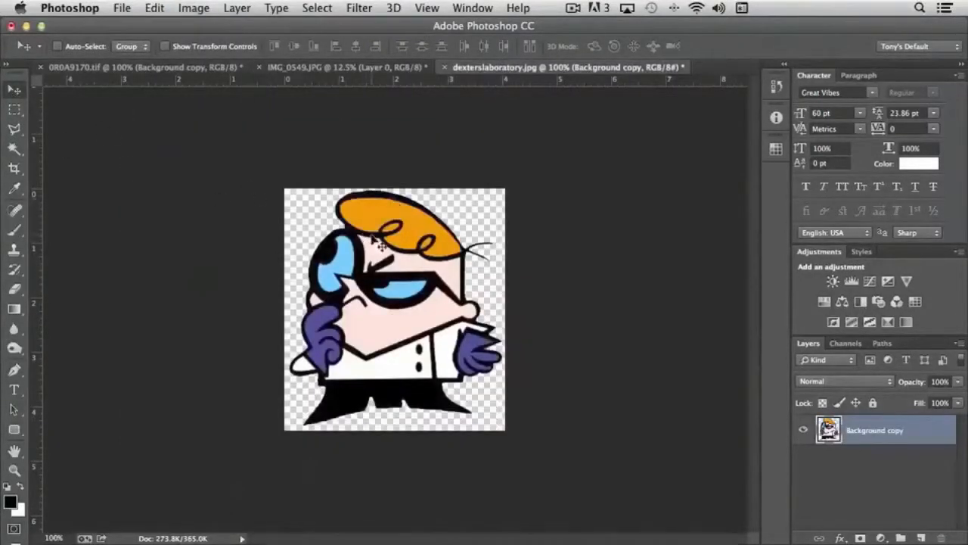
- Carry the Dexter cartoon into the courthouse photo and set it on the street near the car
click(325, 66)
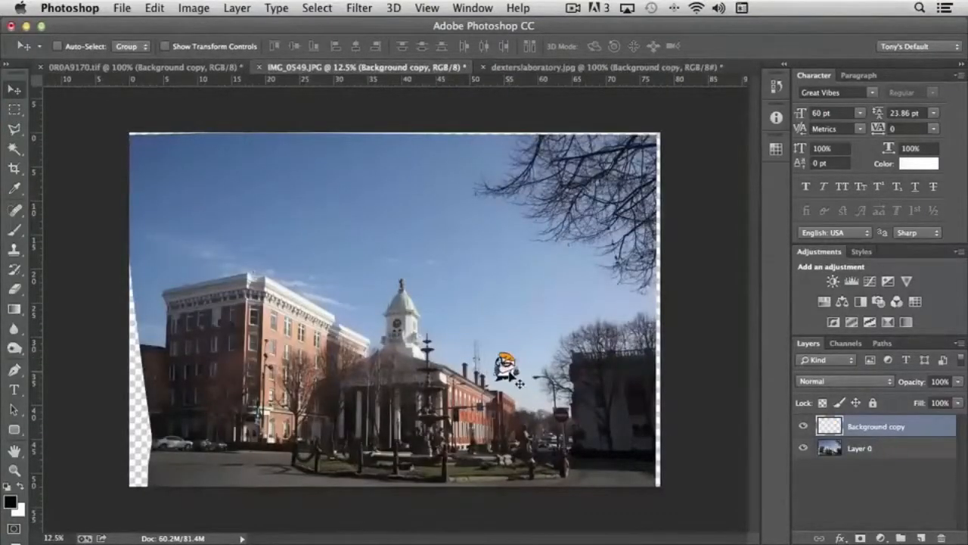
drag(507, 371, 590, 466)
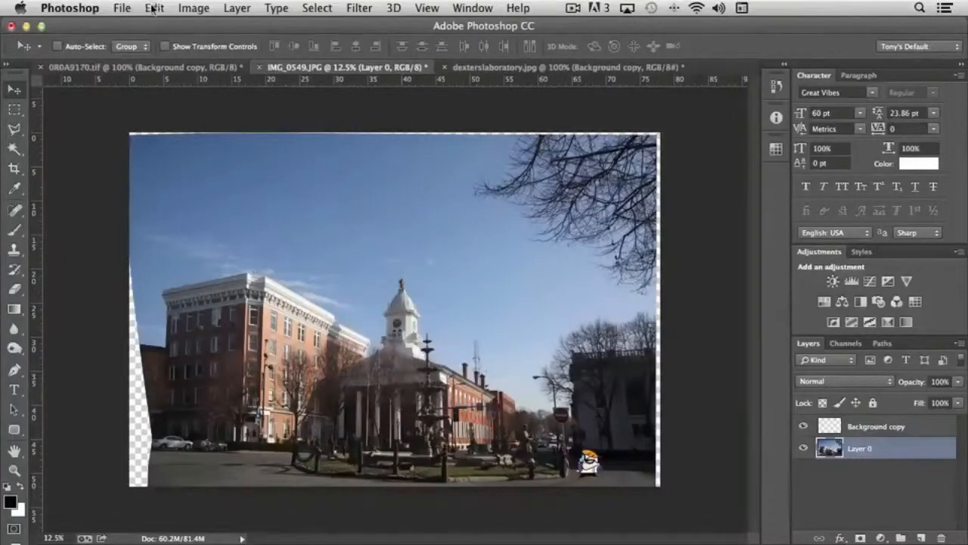
- Free Transform the courthouse photo layer, shrinking it and tilting it at an angle
click(154, 8)
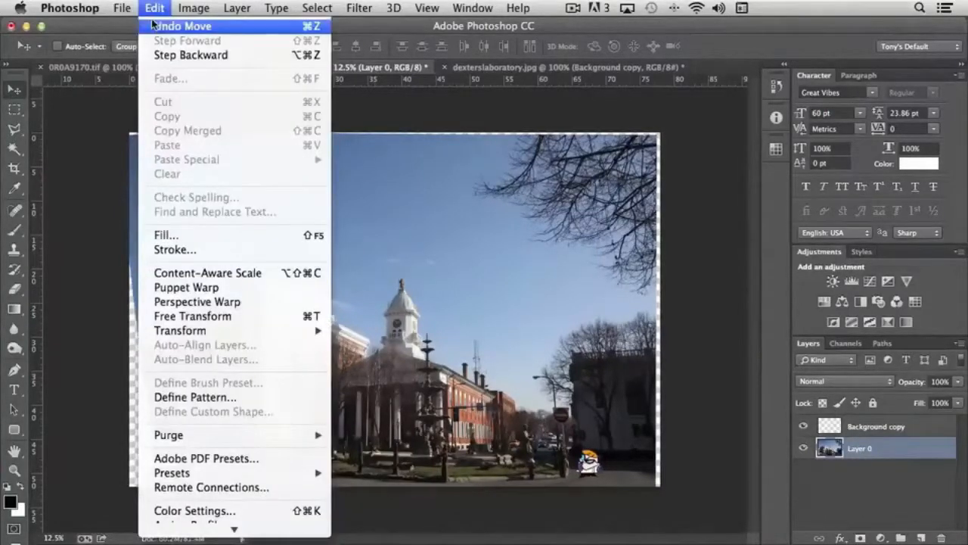
mouse_move(193, 316)
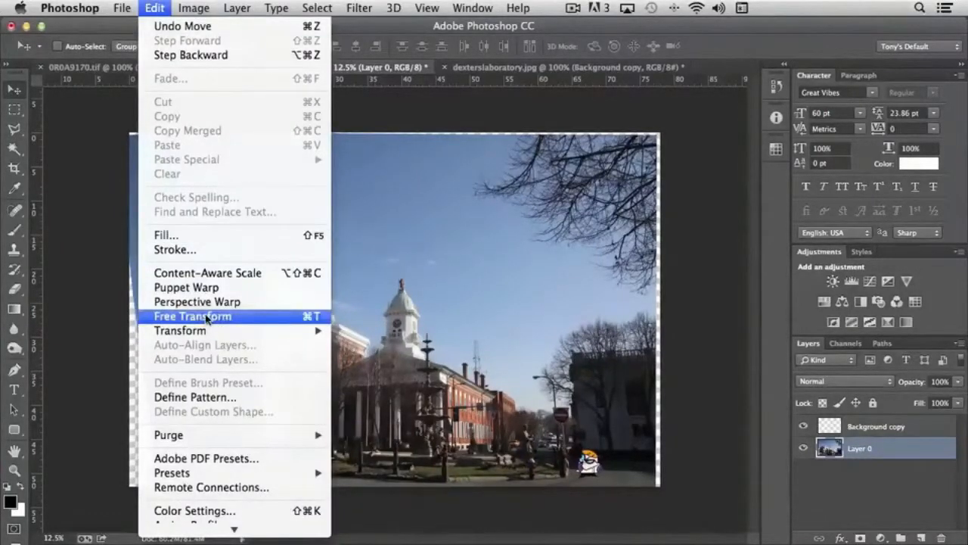
click(192, 316)
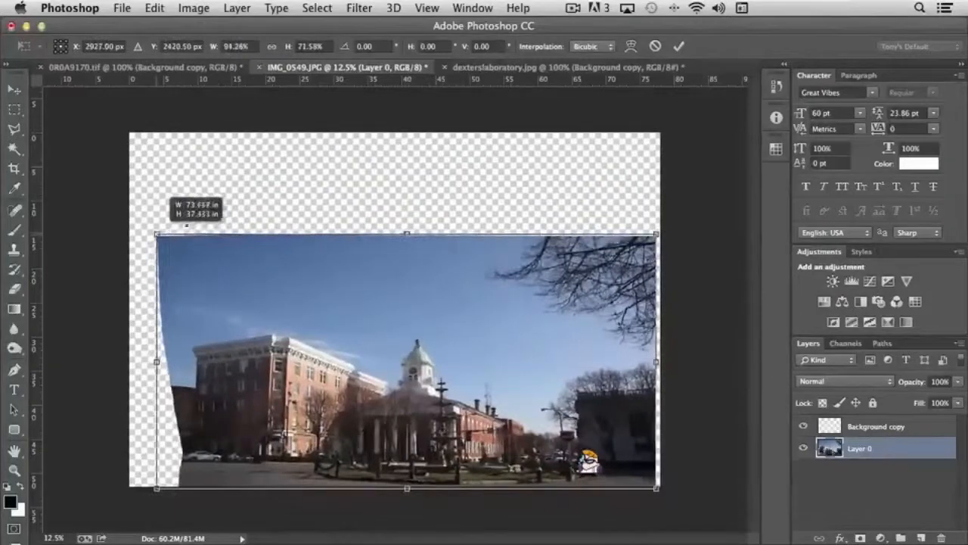
drag(157, 233, 236, 175)
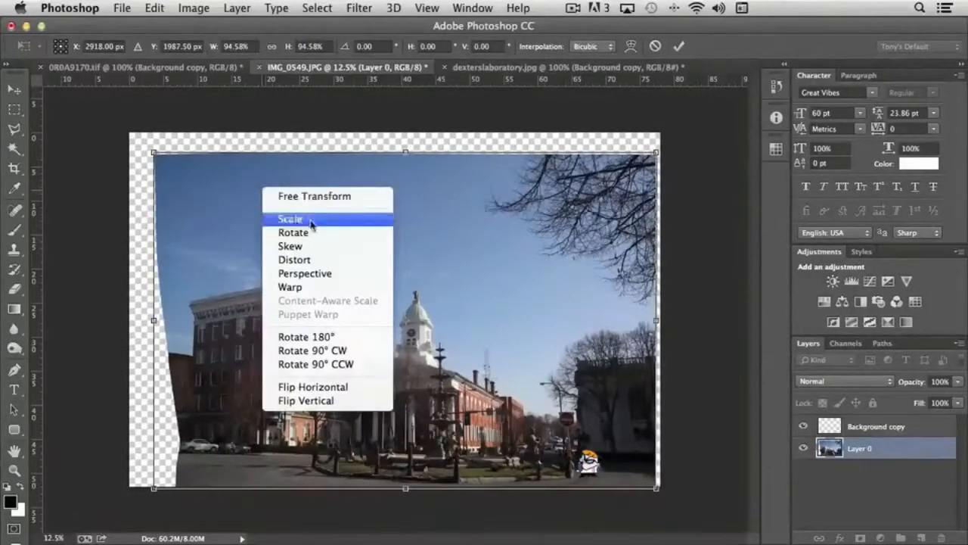
mouse_move(327, 196)
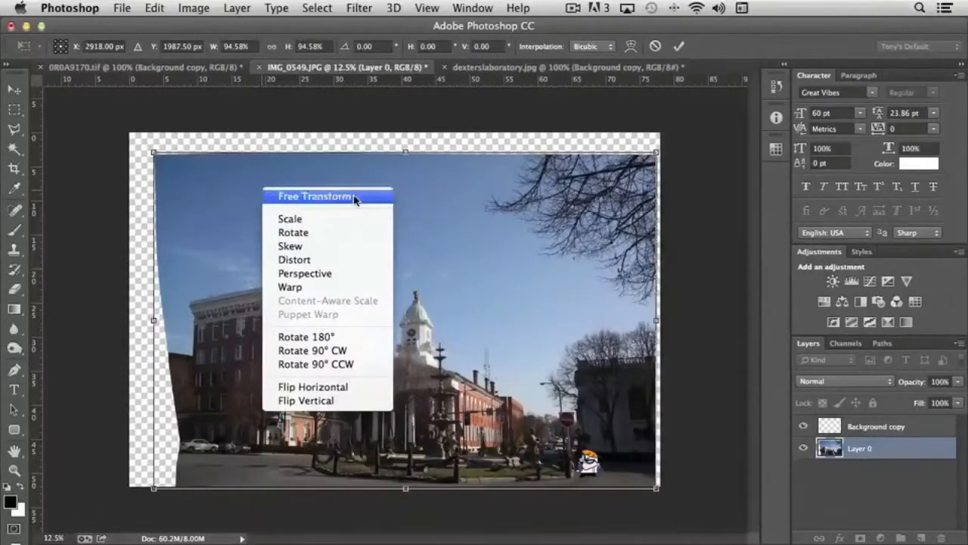
mouse_move(336, 200)
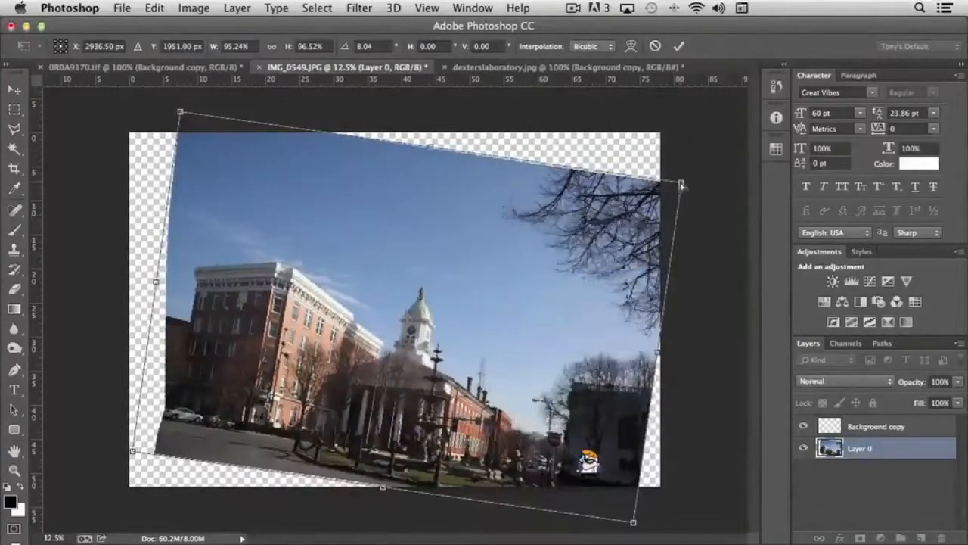
drag(681, 185, 597, 184)
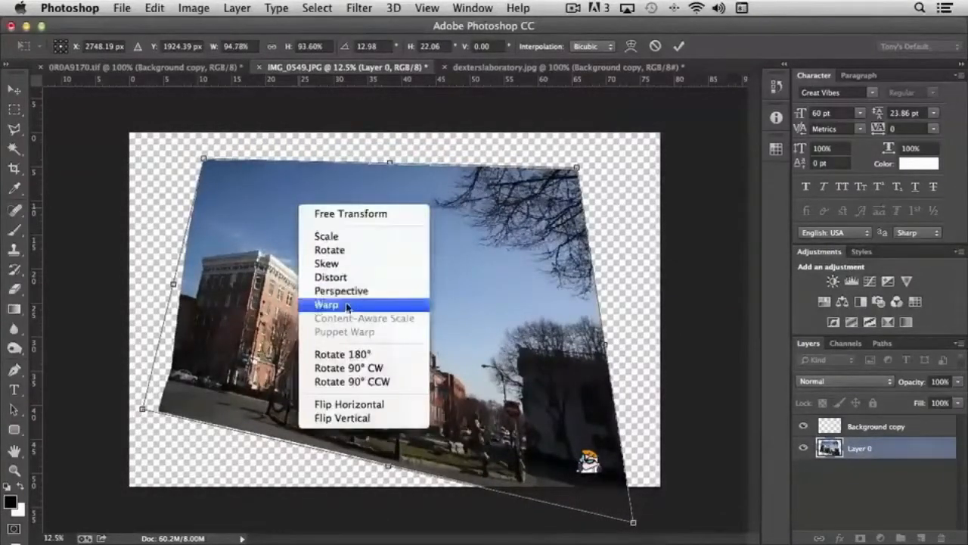
- Warp the photo's left and right edges into wavy curves, then discard the transform
click(327, 304)
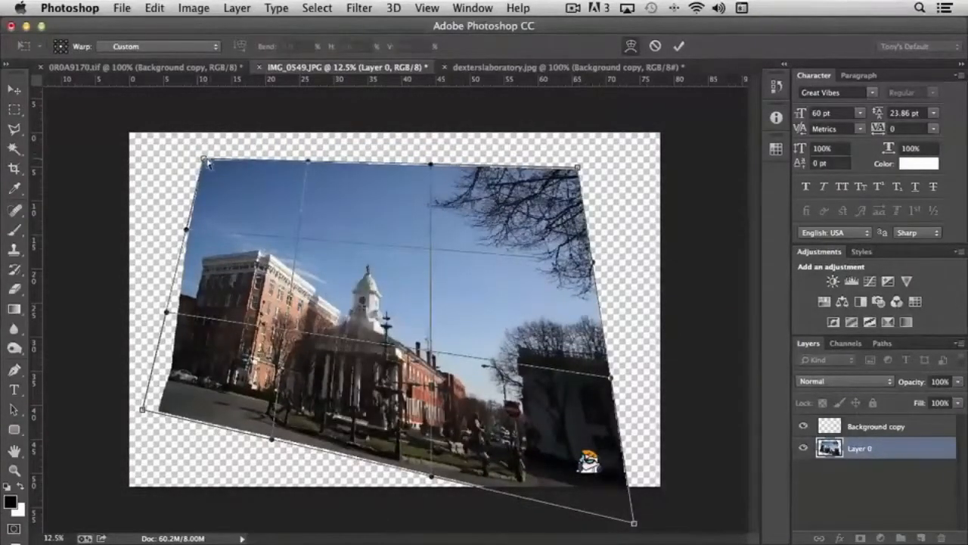
drag(209, 163, 139, 164)
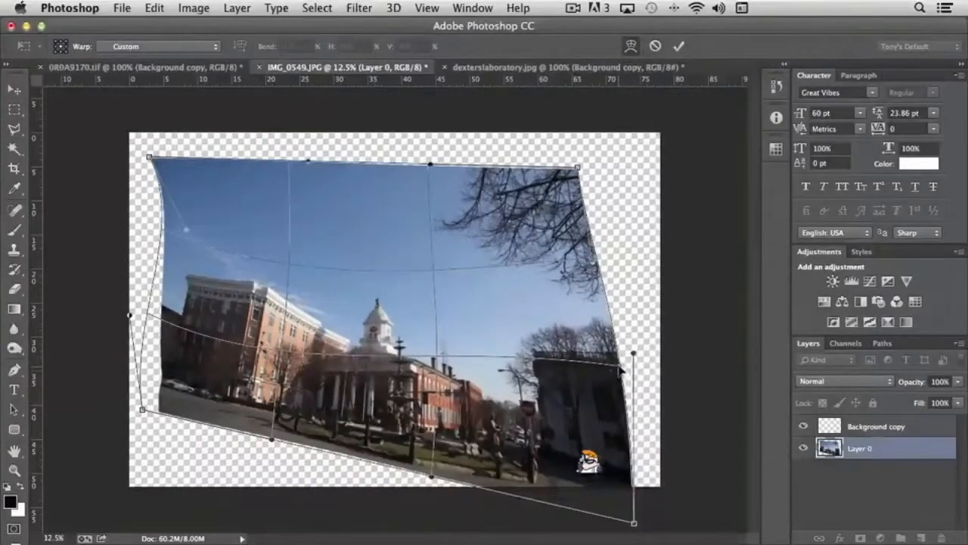
drag(632, 371, 583, 265)
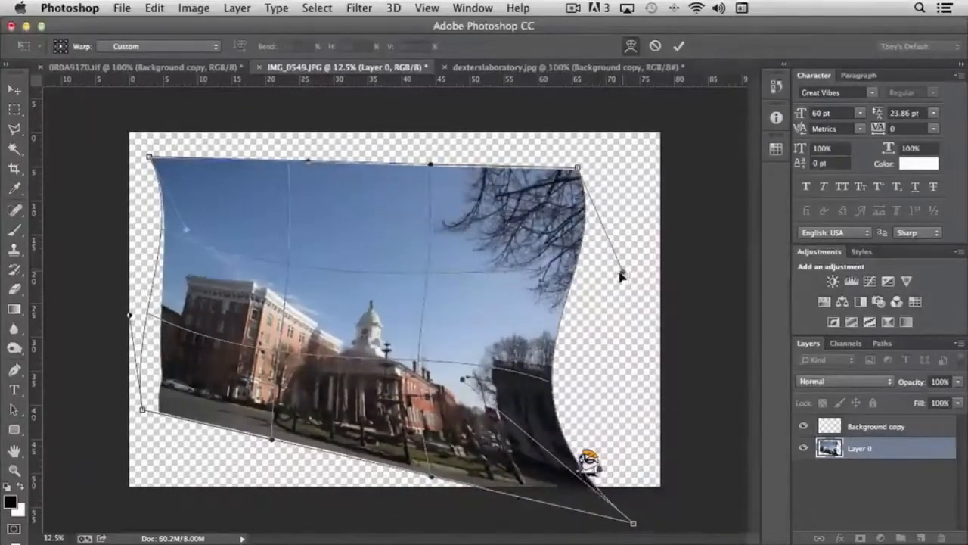
click(678, 46)
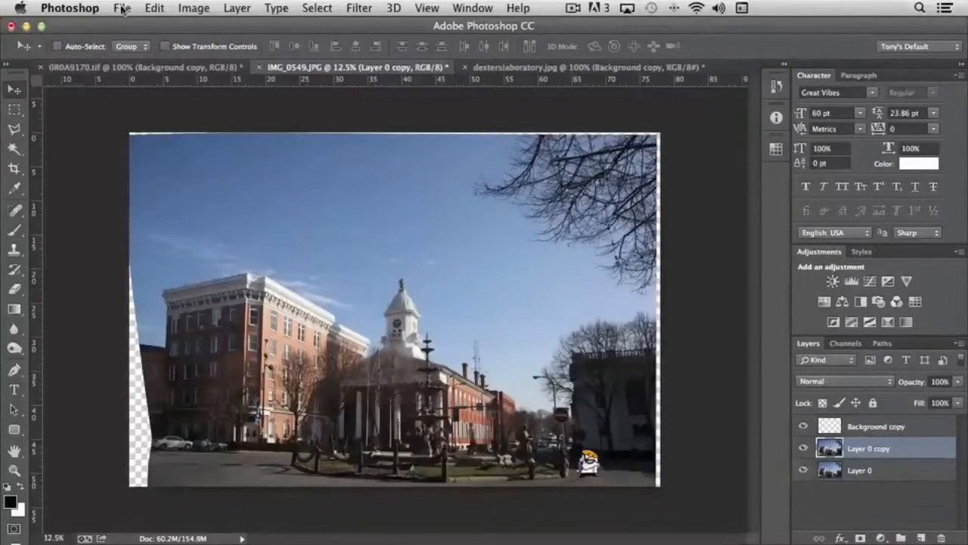
- Browse Edit > Transform, then slide the Dexter cartoon rightward along the street
click(155, 7)
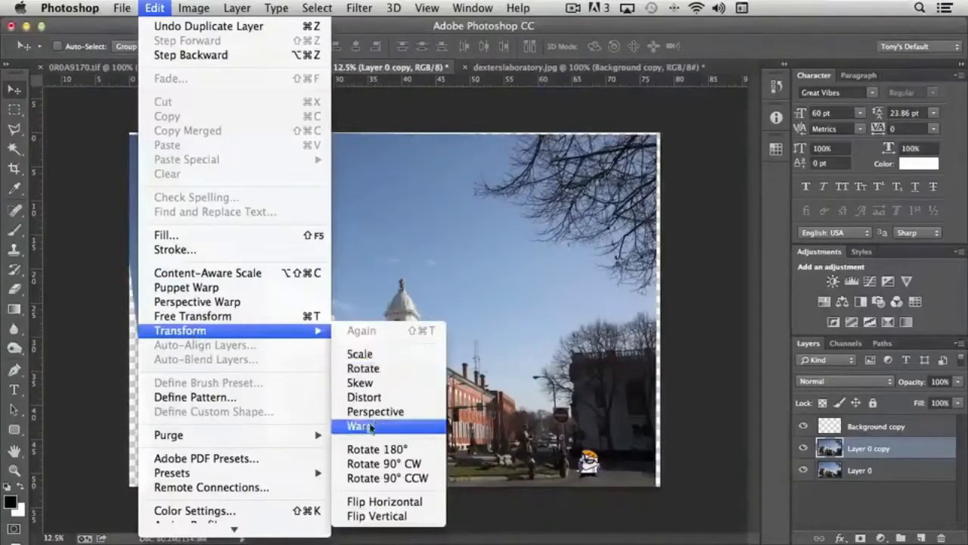
click(358, 425)
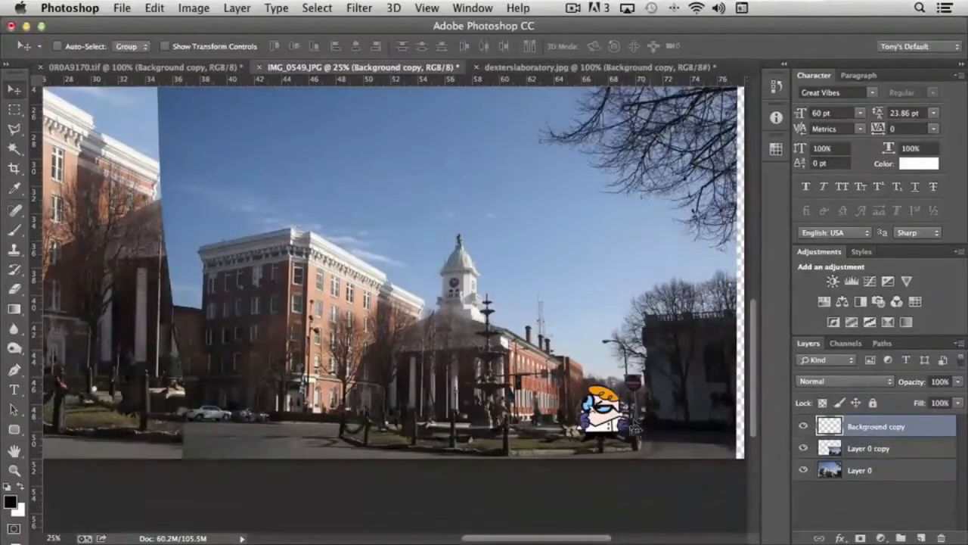
drag(617, 411, 673, 420)
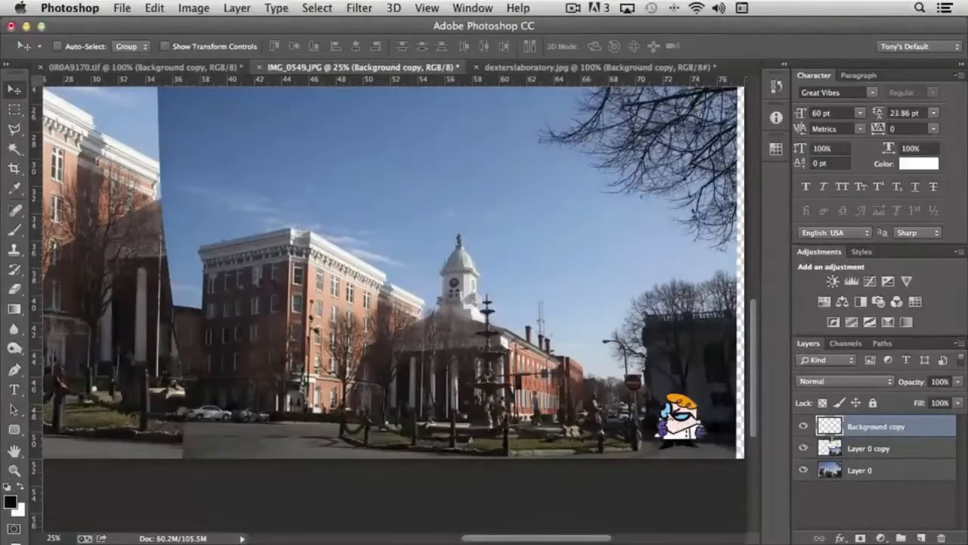
- Free Transform Dexter, review the transform types, then return to Edit for Flip Horizontal
click(154, 7)
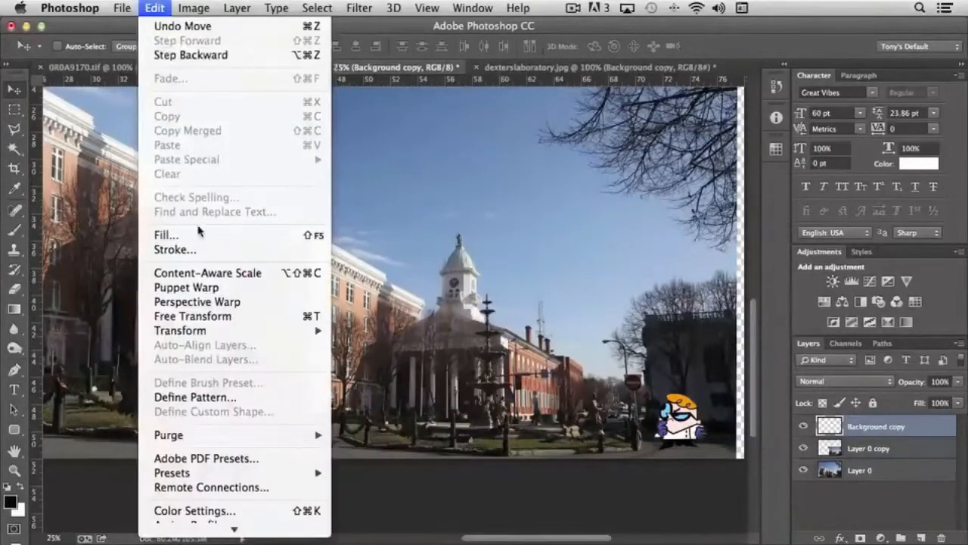
mouse_move(193, 316)
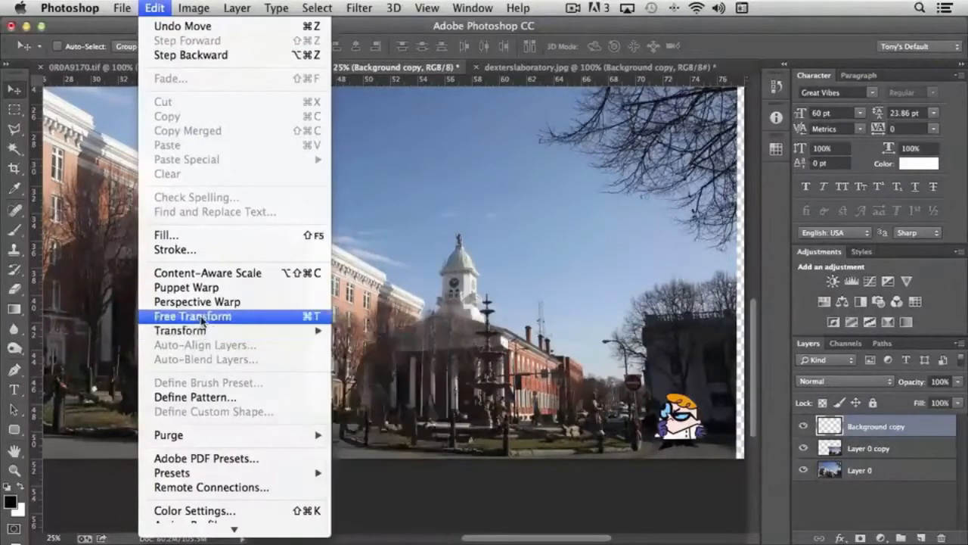
click(192, 316)
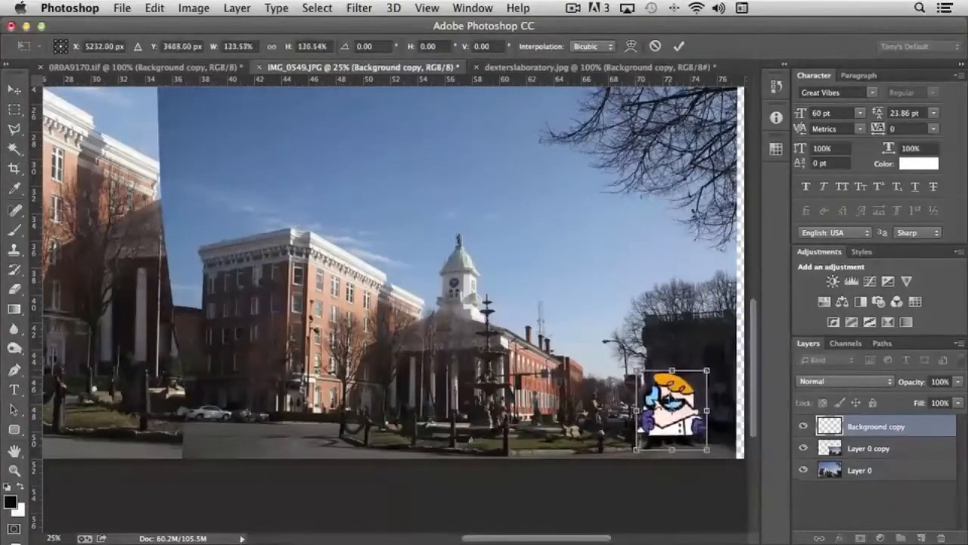
right_click(678, 401)
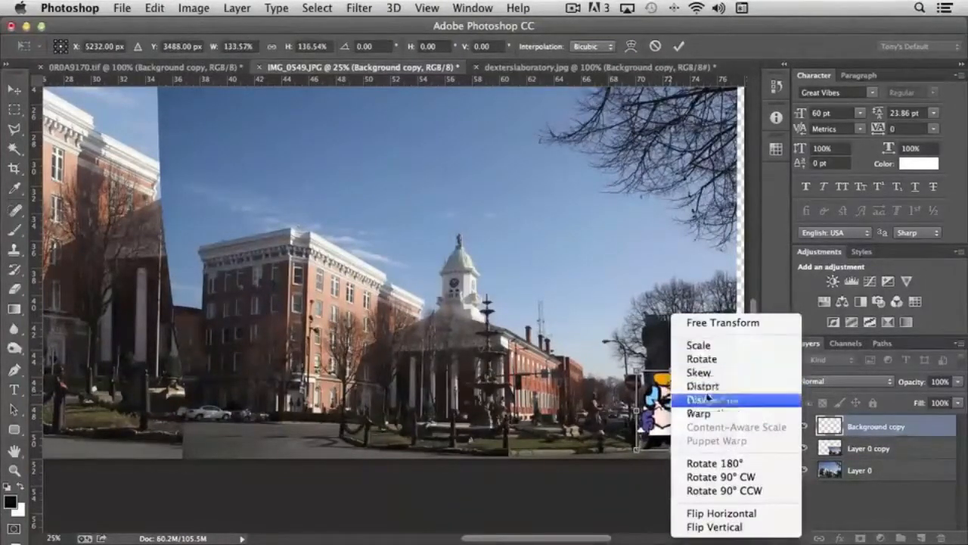
mouse_move(702, 357)
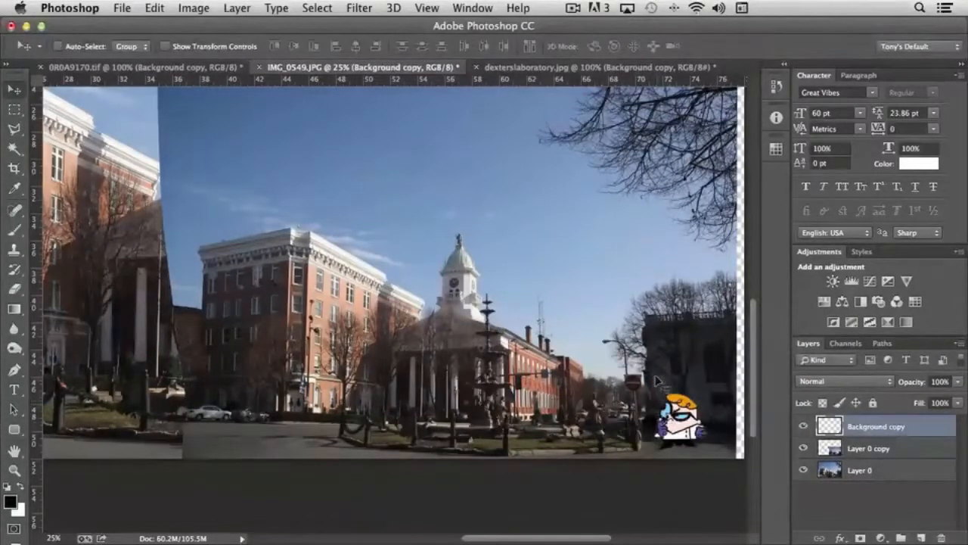
click(155, 7)
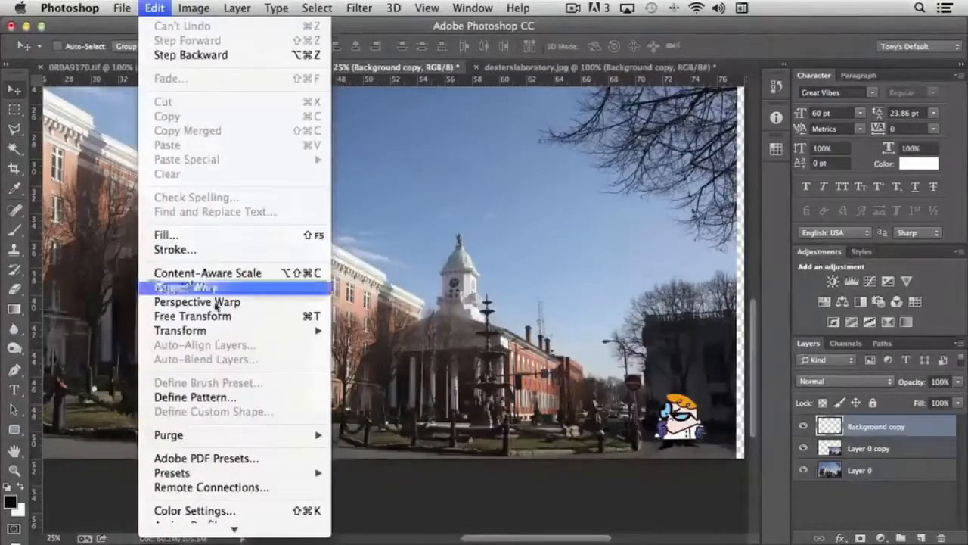
mouse_move(180, 330)
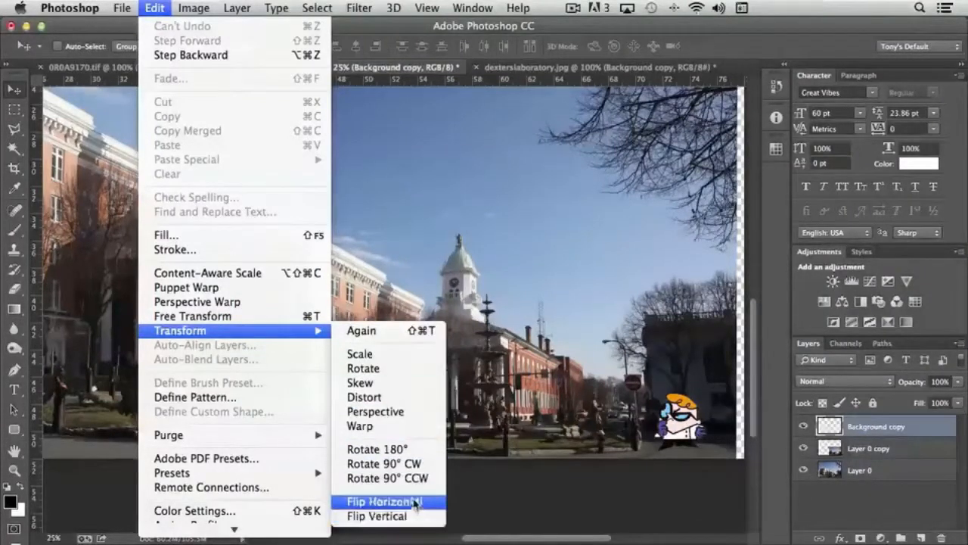
mouse_move(388, 516)
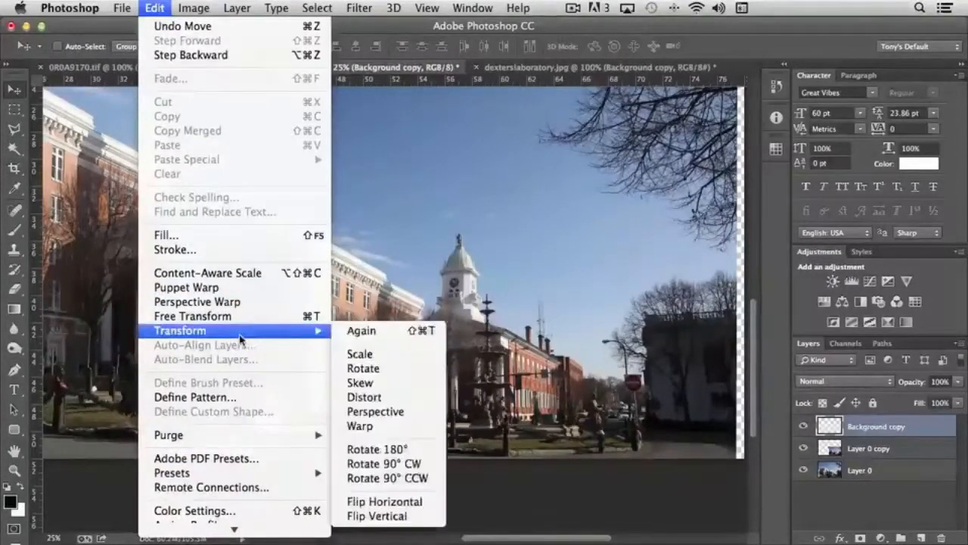
mouse_move(375, 411)
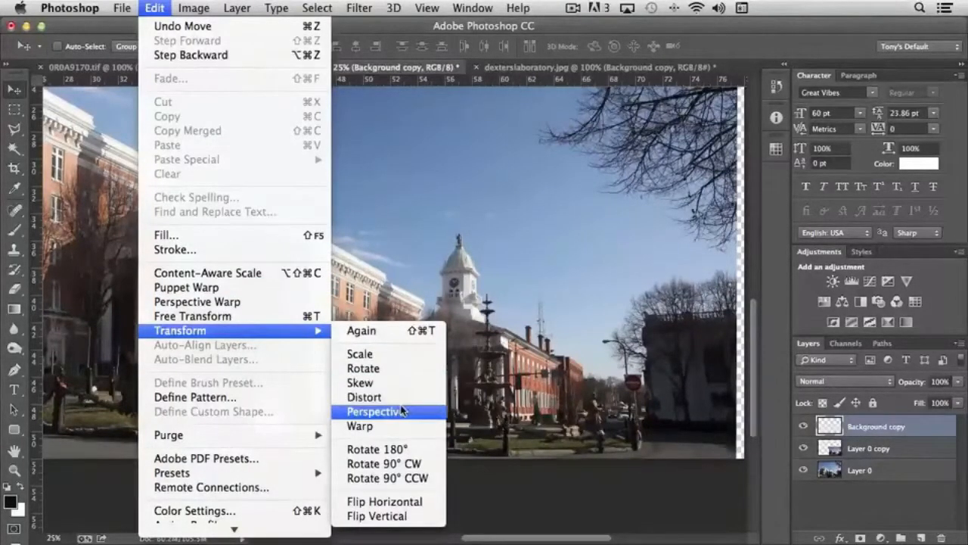
mouse_move(377, 448)
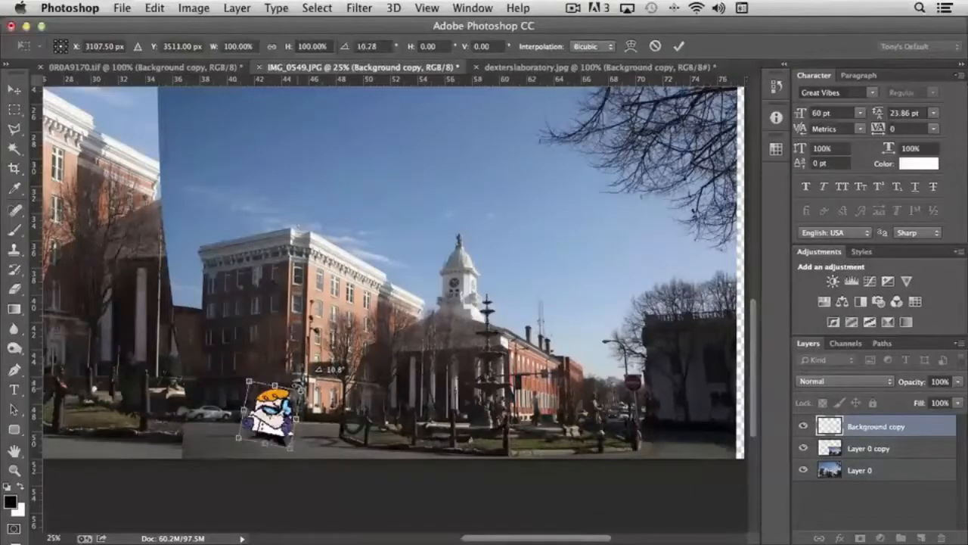
- Rotate the Dexter cartoon about -10° on the left side of the street
drag(295, 382, 273, 386)
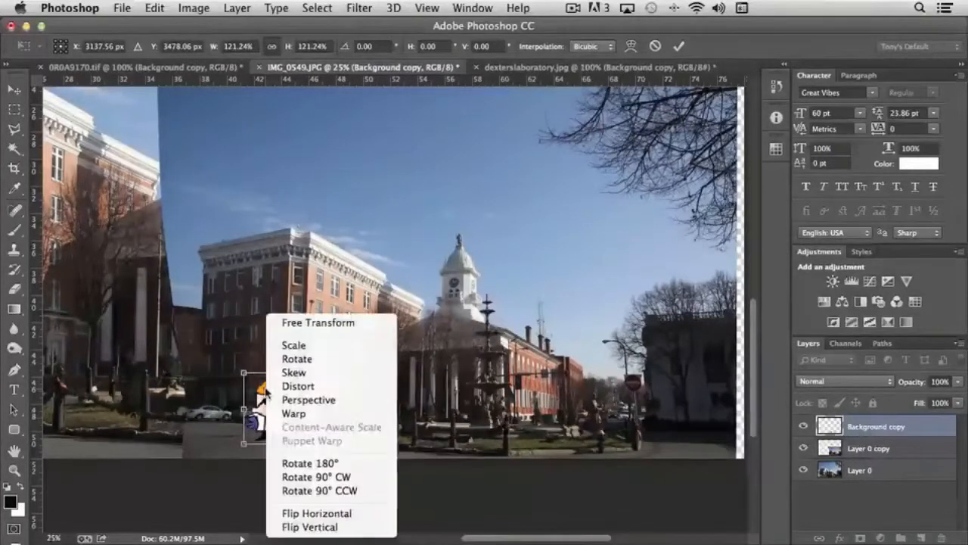
mouse_move(309, 400)
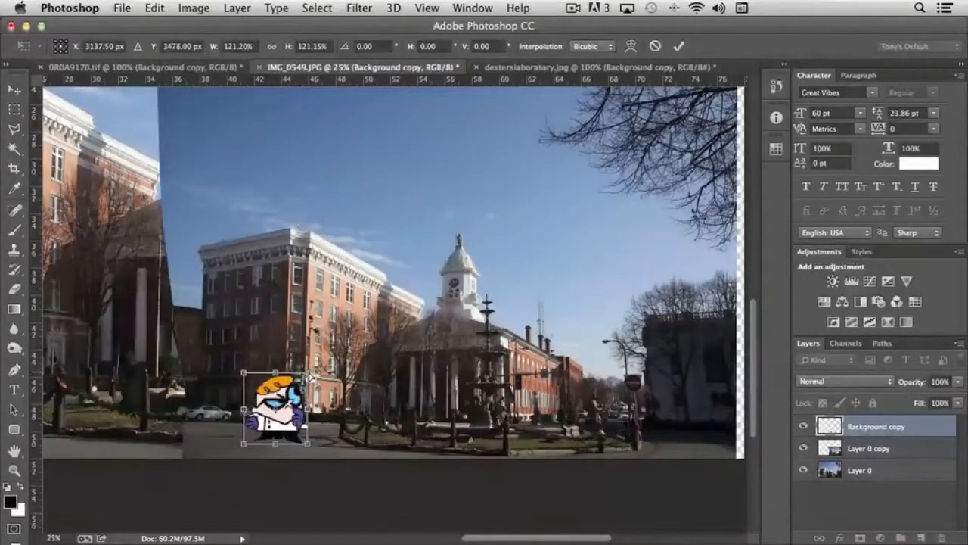
- Scale the Dexter cartoon up to about 128% with a corner handle
drag(275, 406, 275, 420)
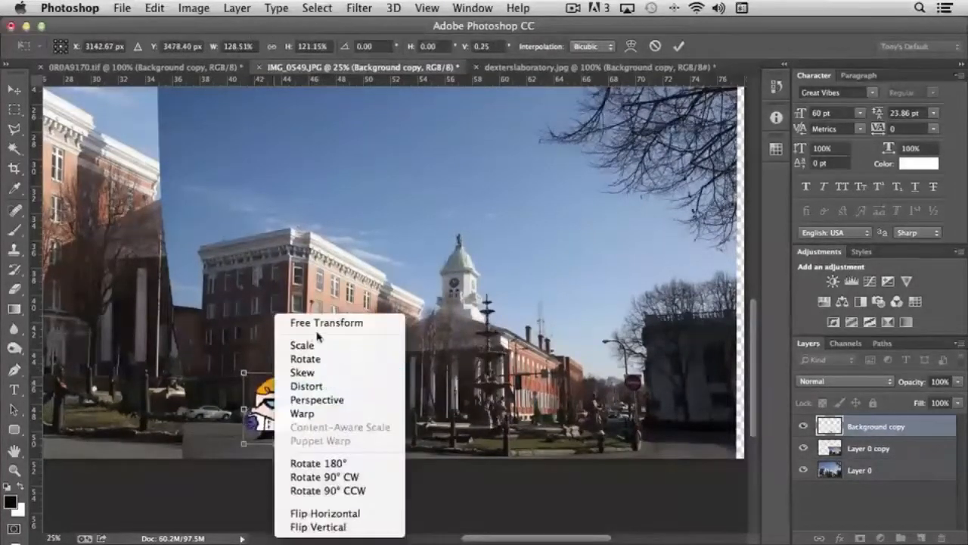
mouse_move(330, 358)
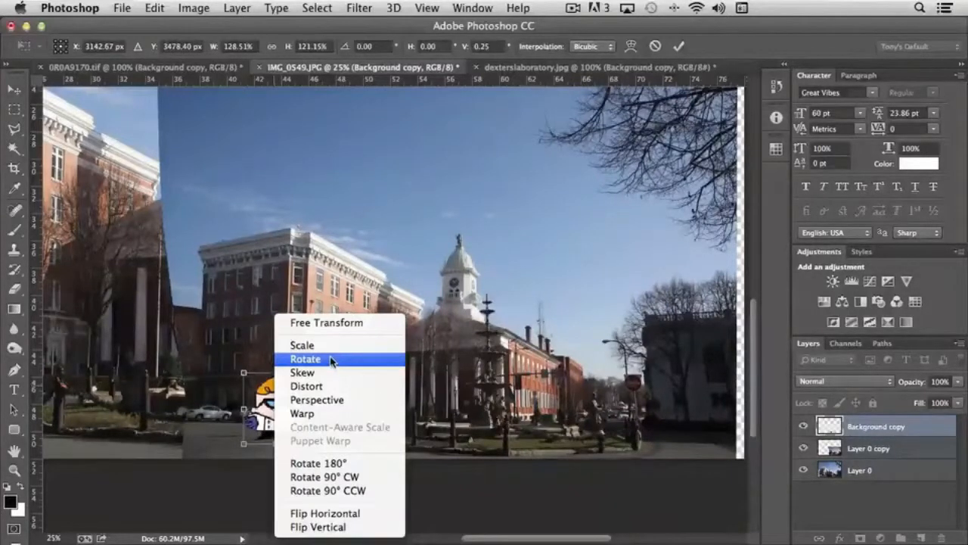
mouse_move(341, 360)
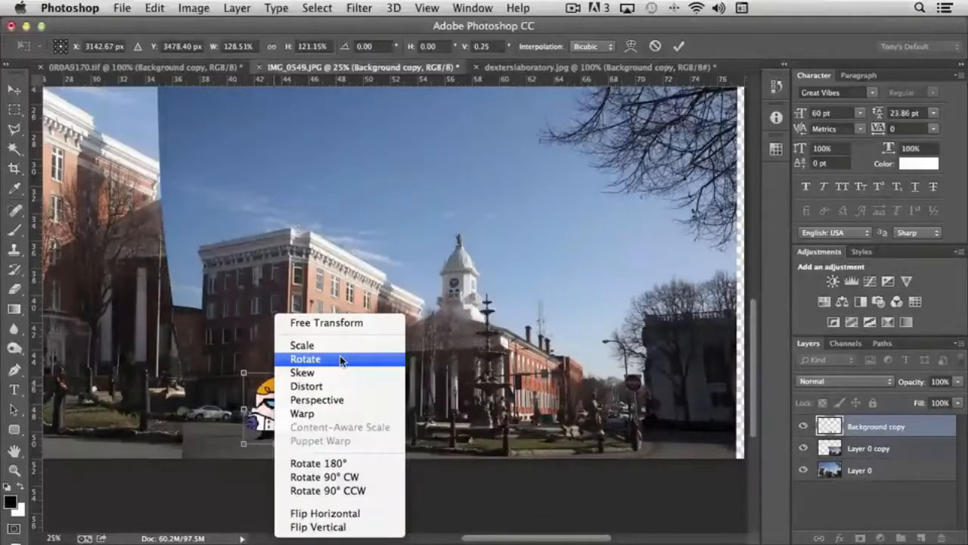
mouse_move(316, 399)
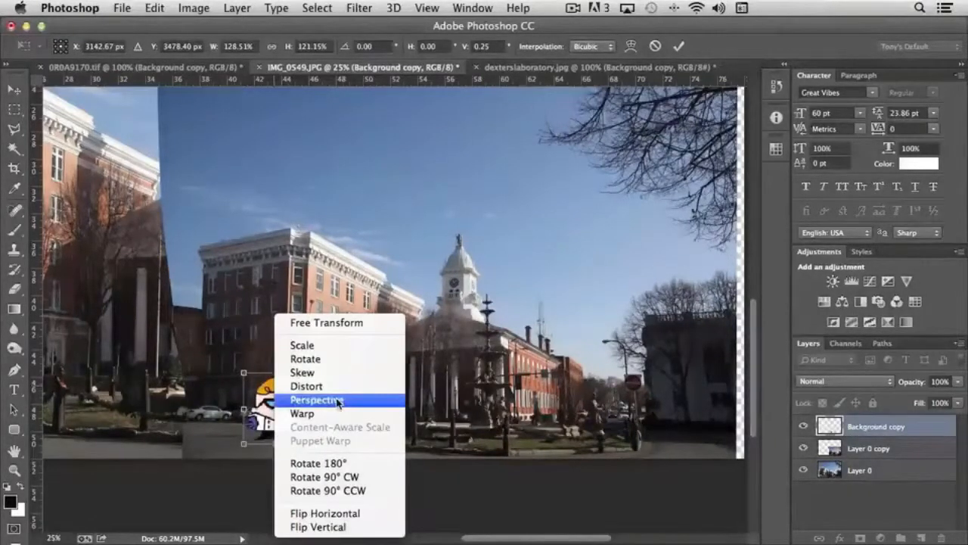